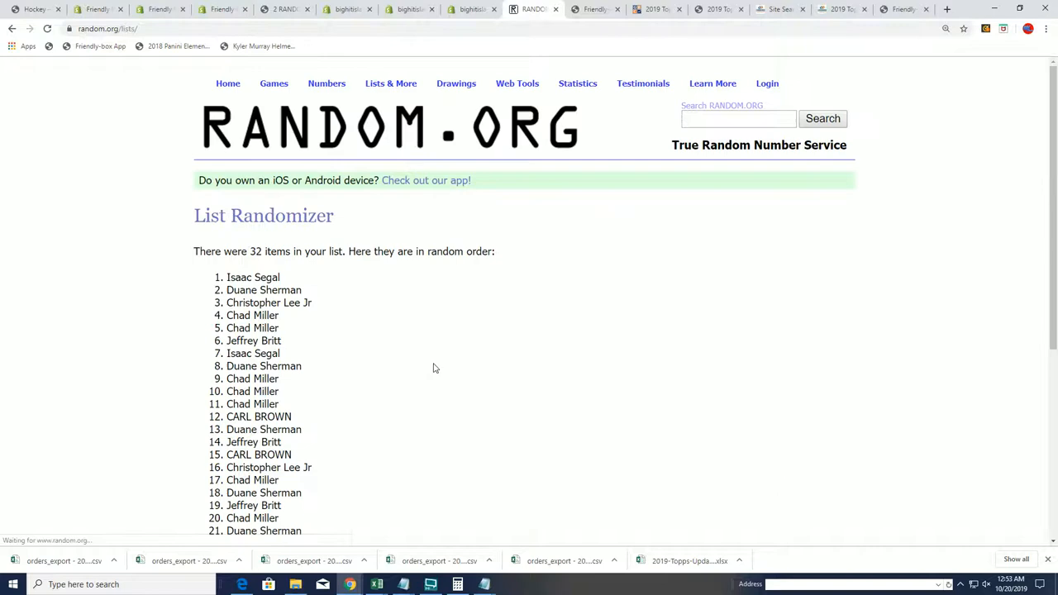
scroll("down", 3)
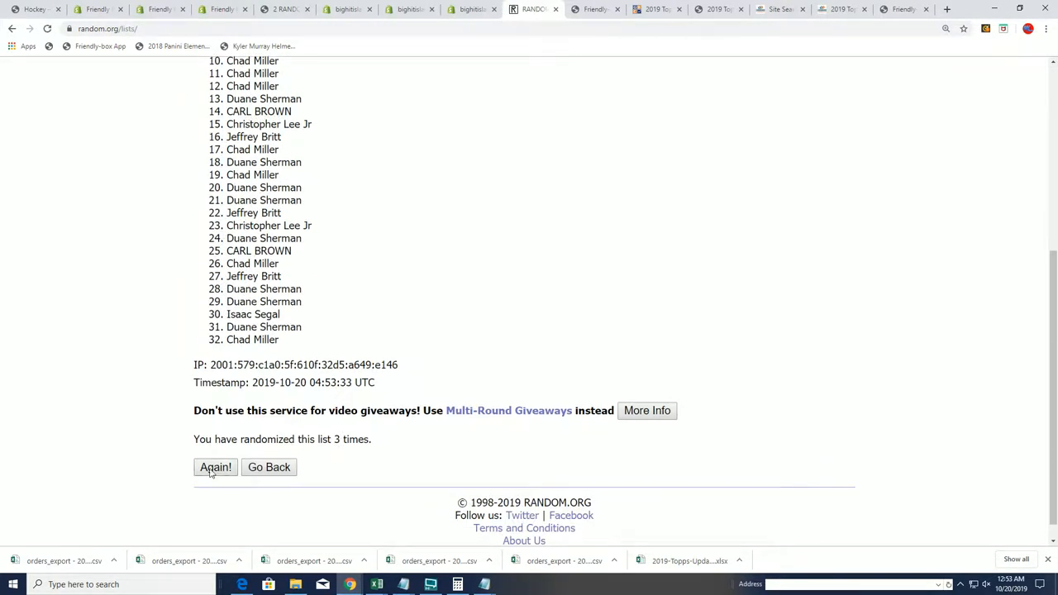
left_click(215, 467)
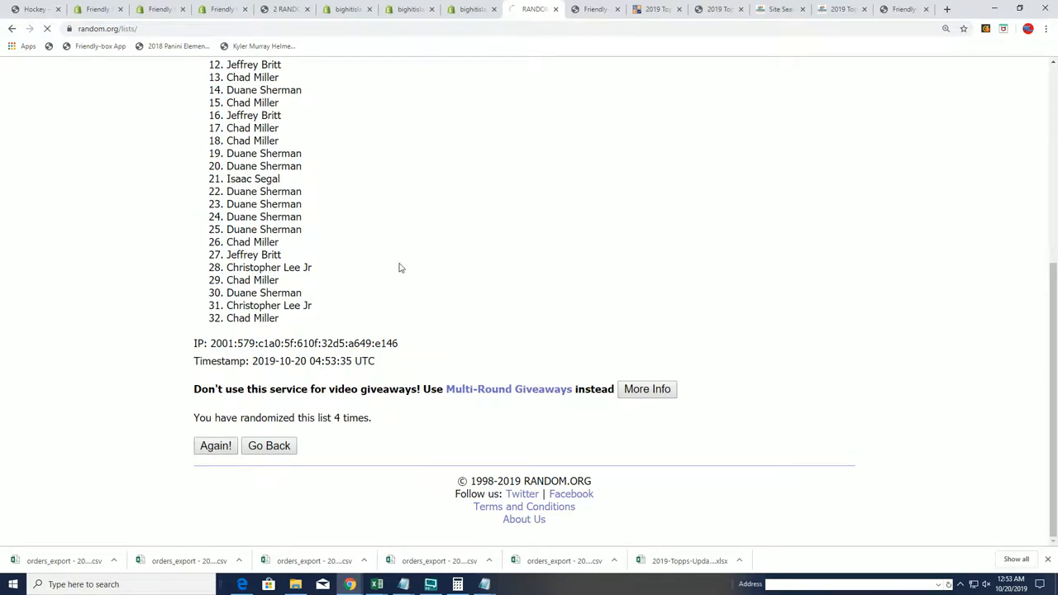
left_click(215, 445)
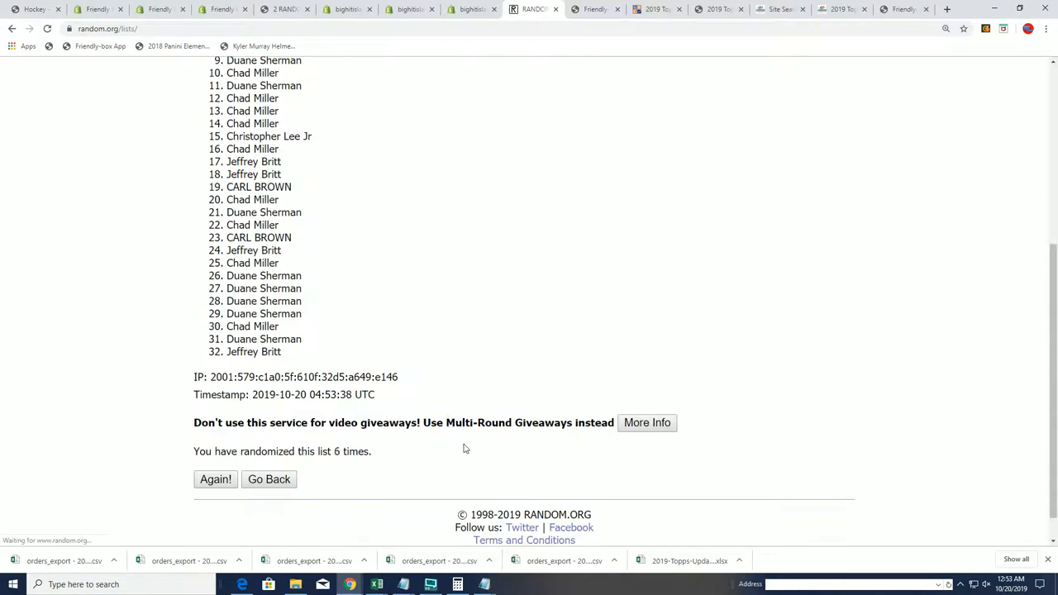
left_click(215, 479)
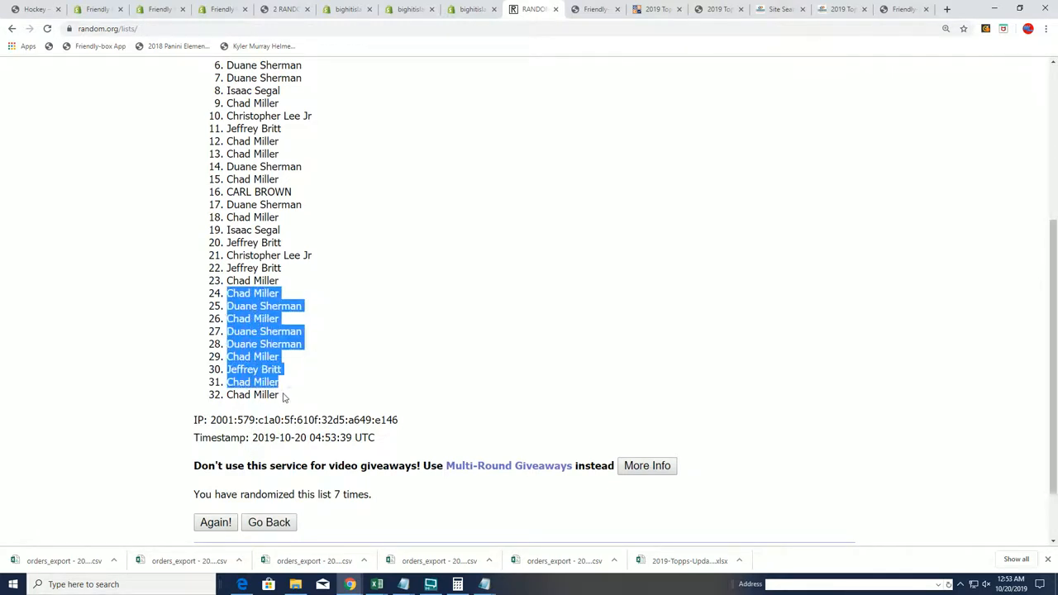
scroll("up", 3)
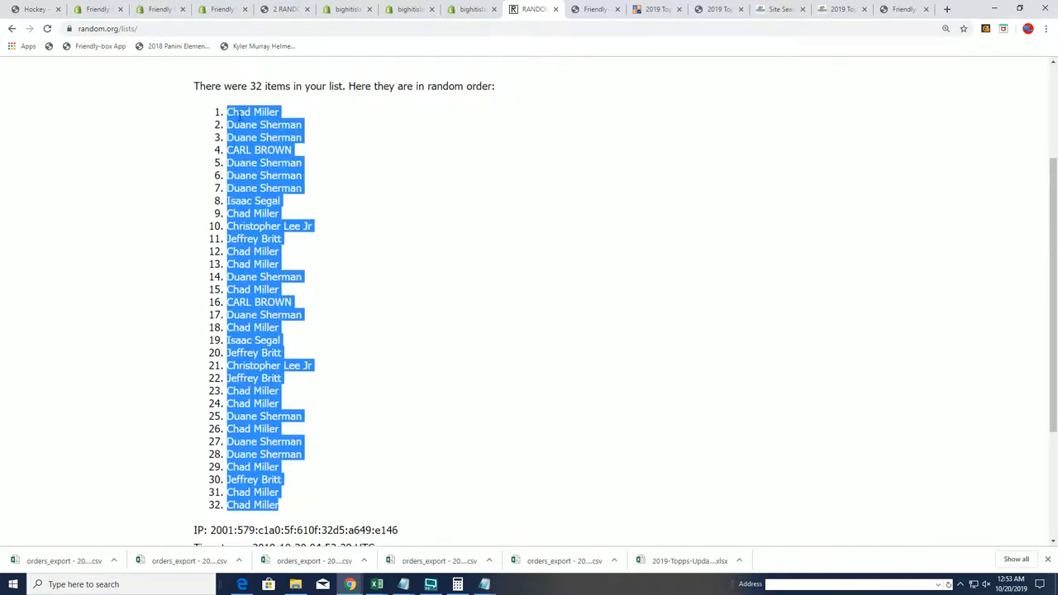
mouse_move(676, 353)
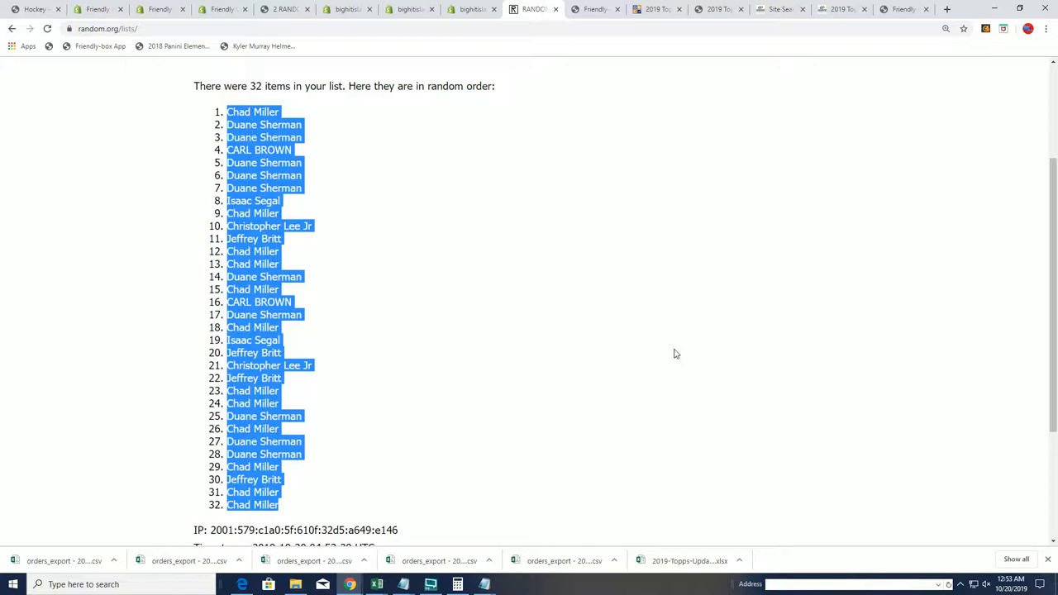
mouse_move(324, 506)
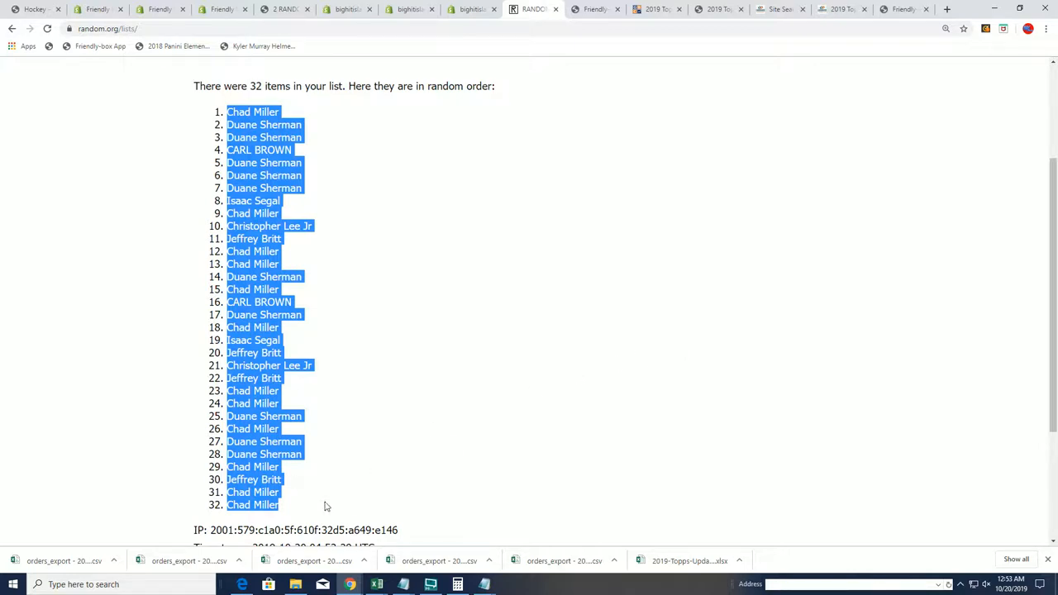
scroll("down", 3)
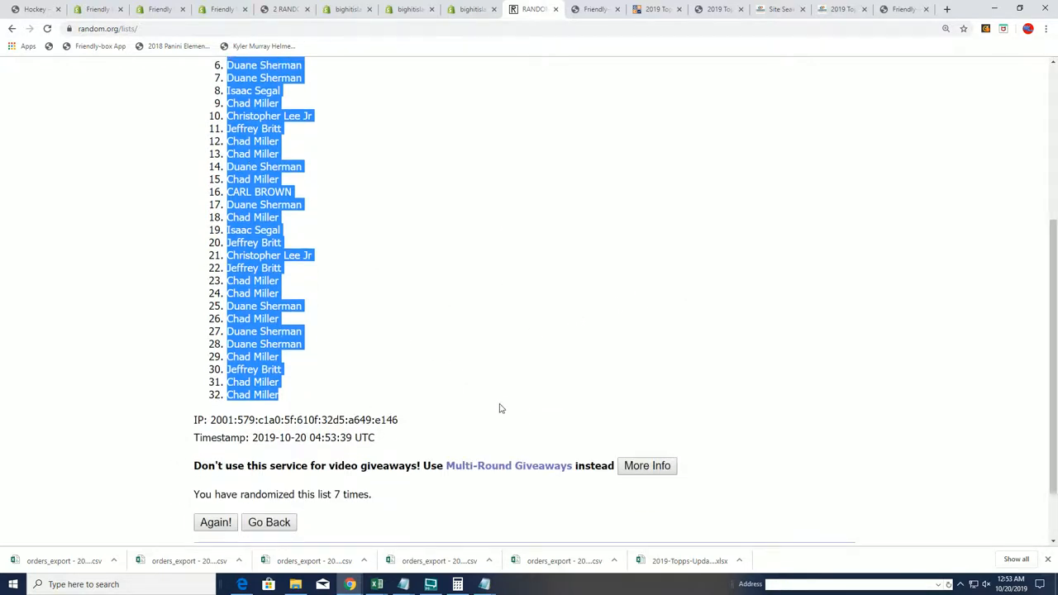
scroll("up", 3)
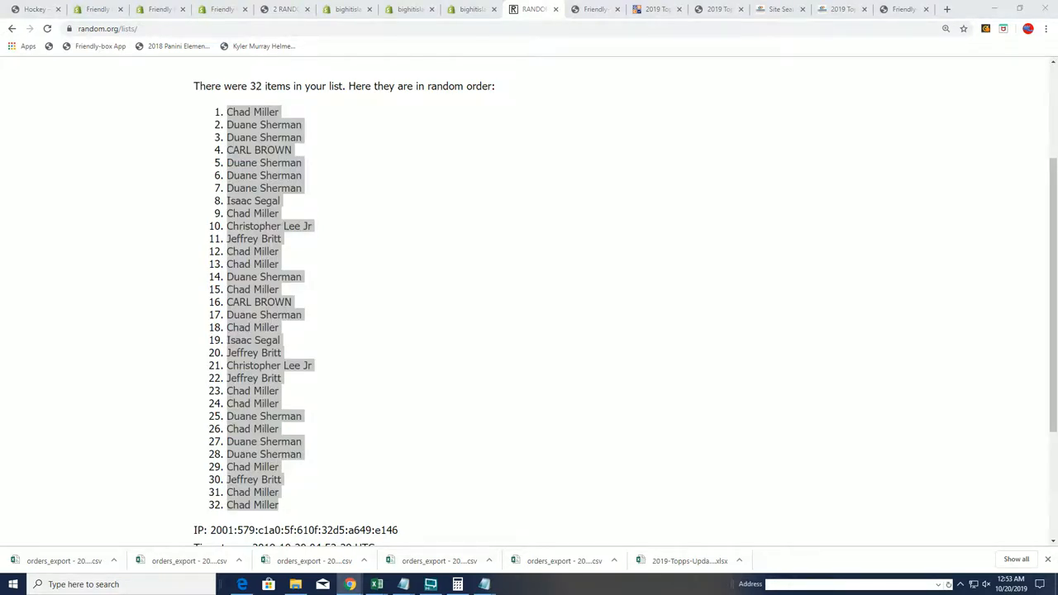
left_click(376, 584)
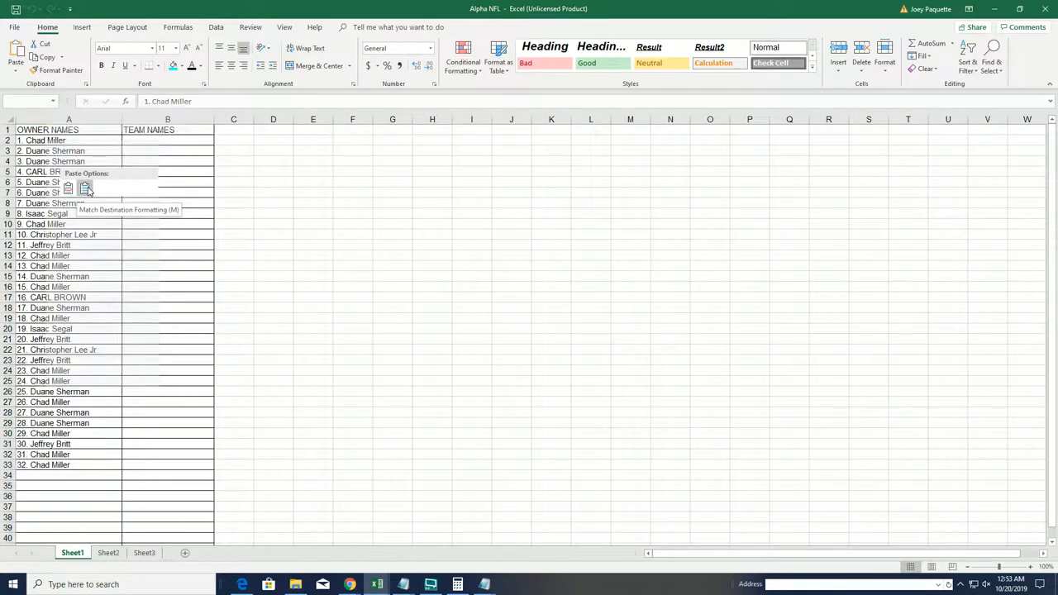
- Paste the owner names into A2 using Match Destination Formatting
left_click(68, 190)
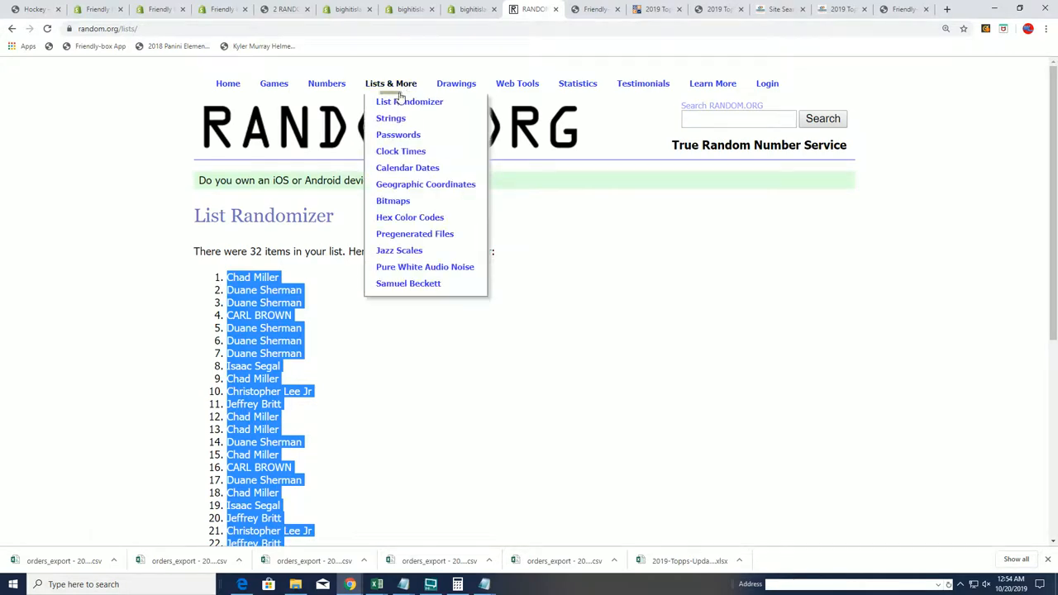
- Start a new List Randomizer form and paste the NFL team names into the list field
left_click(409, 101)
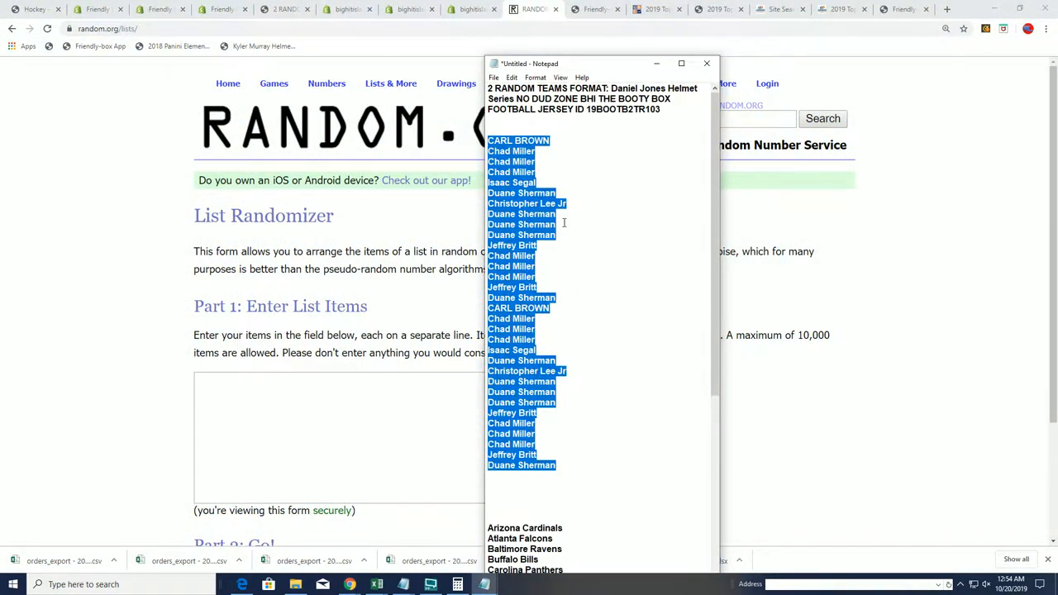
scroll("down", 3)
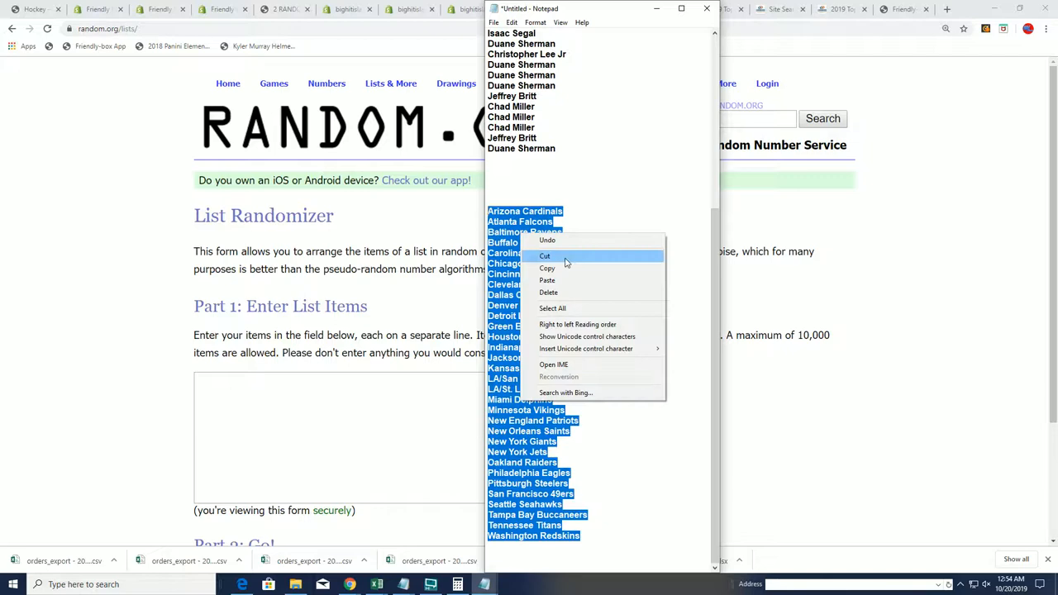
right_click(384, 438)
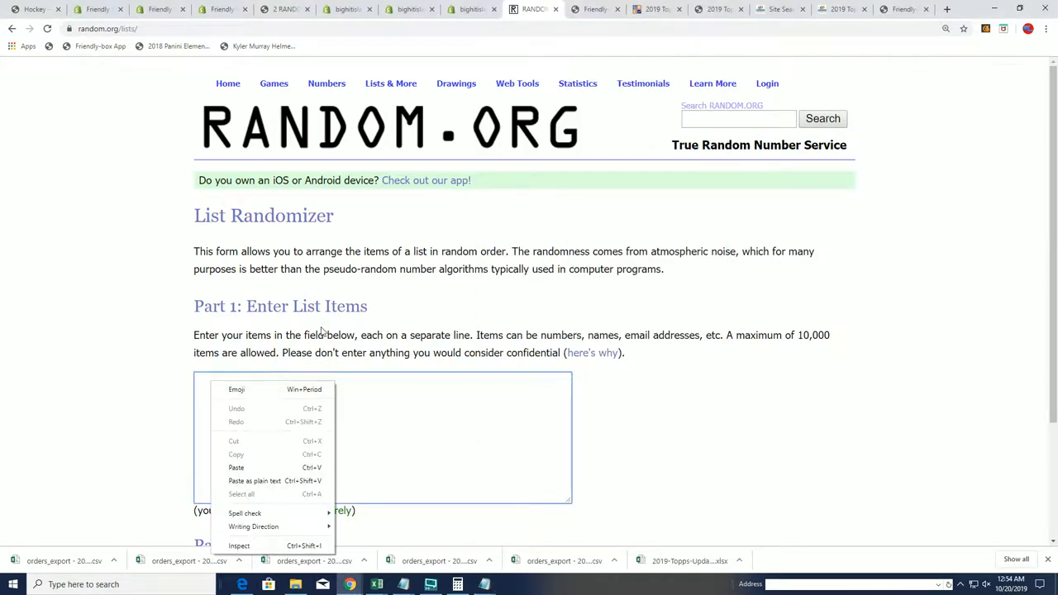
left_click(235, 467)
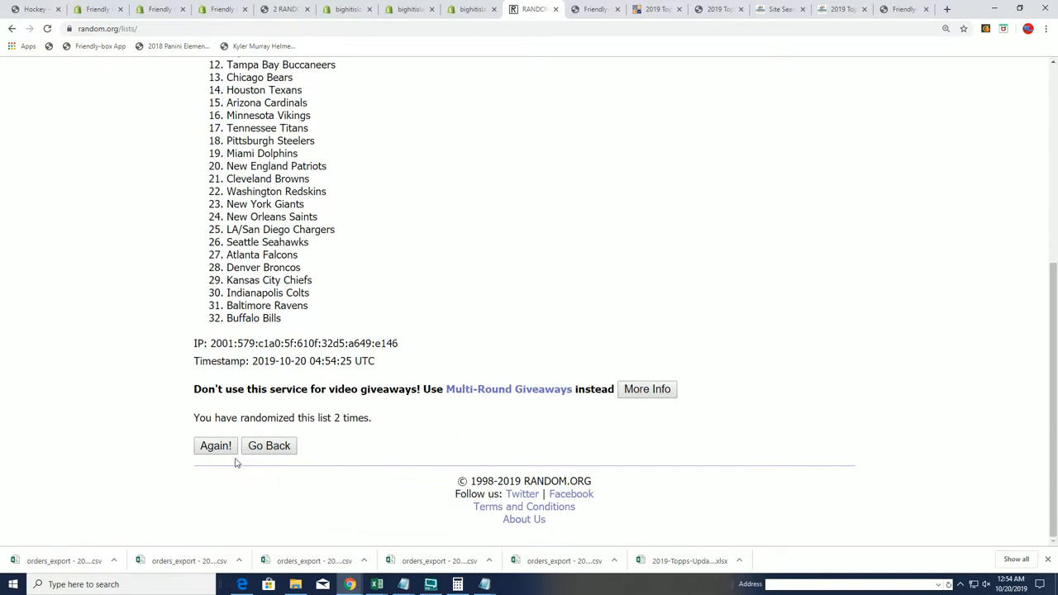
- Reshuffle the team list to seven randomizations, Philadelphia Eagles first and Cleveland Browns last
left_click(215, 446)
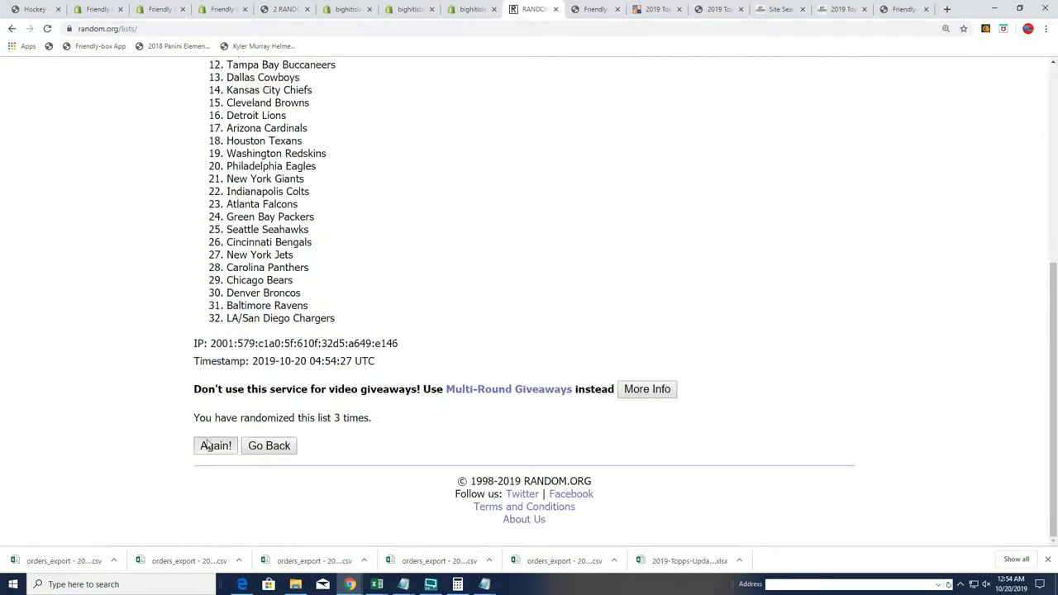
left_click(215, 445)
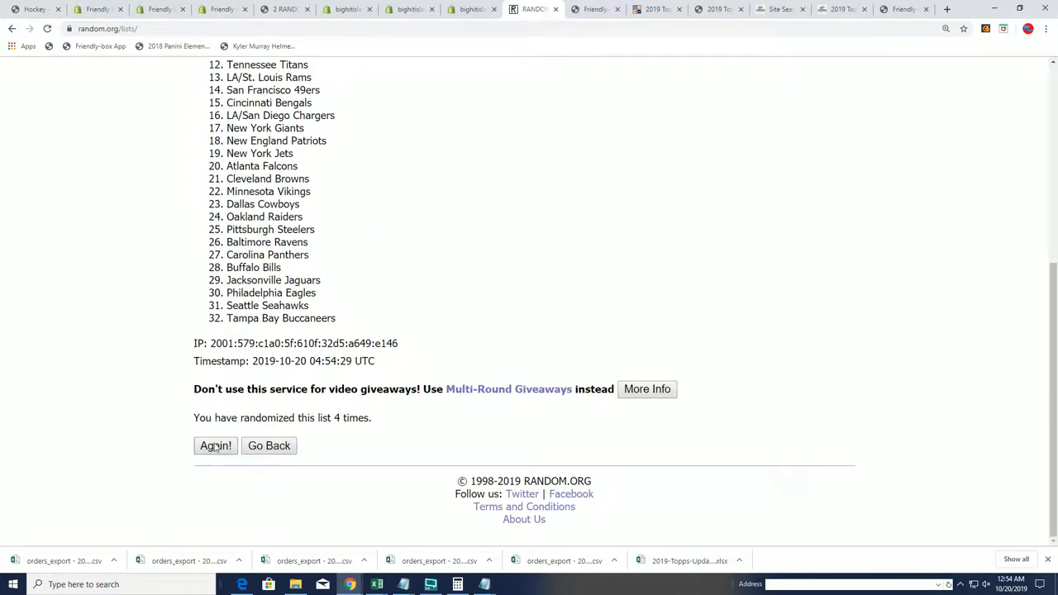
left_click(215, 446)
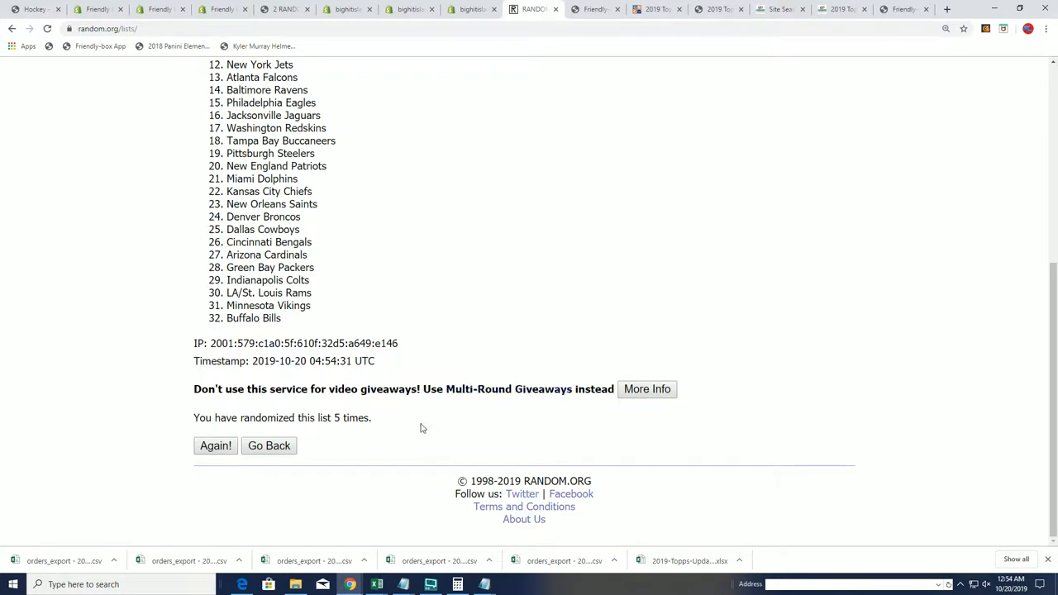
left_click(215, 446)
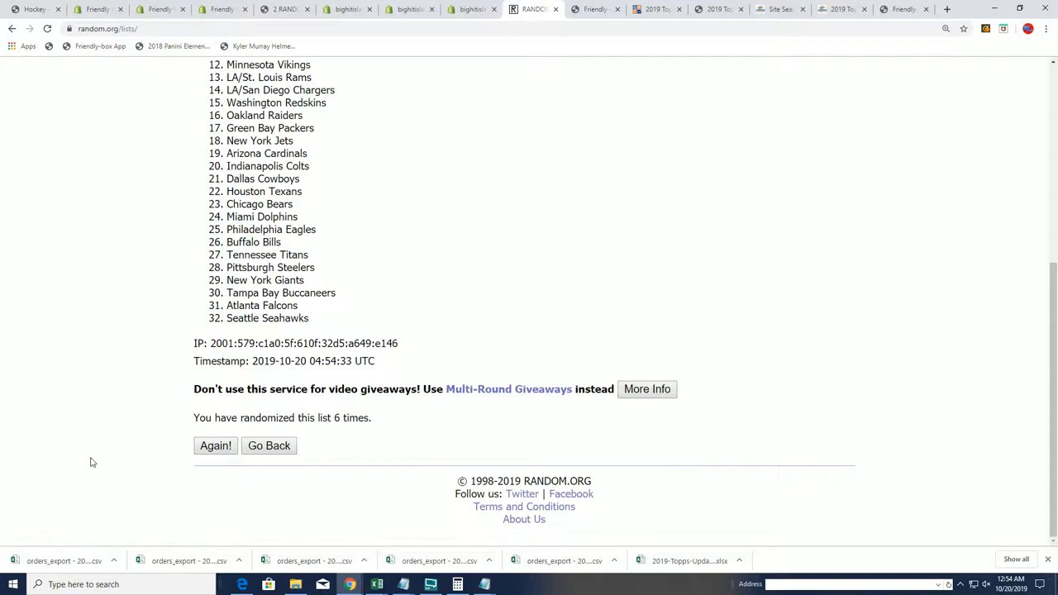
left_click(215, 445)
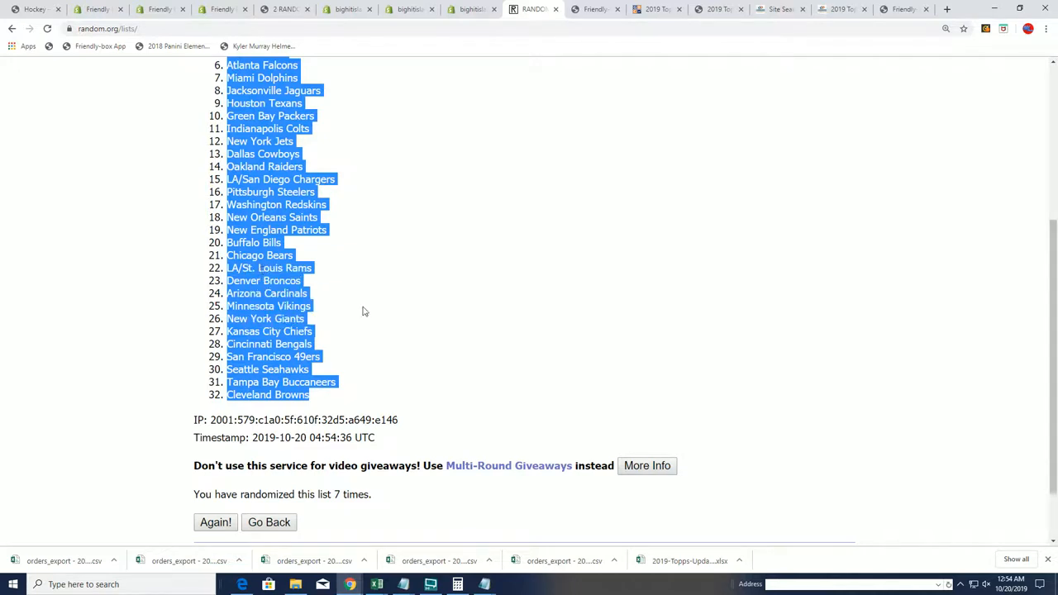
scroll("up", 3)
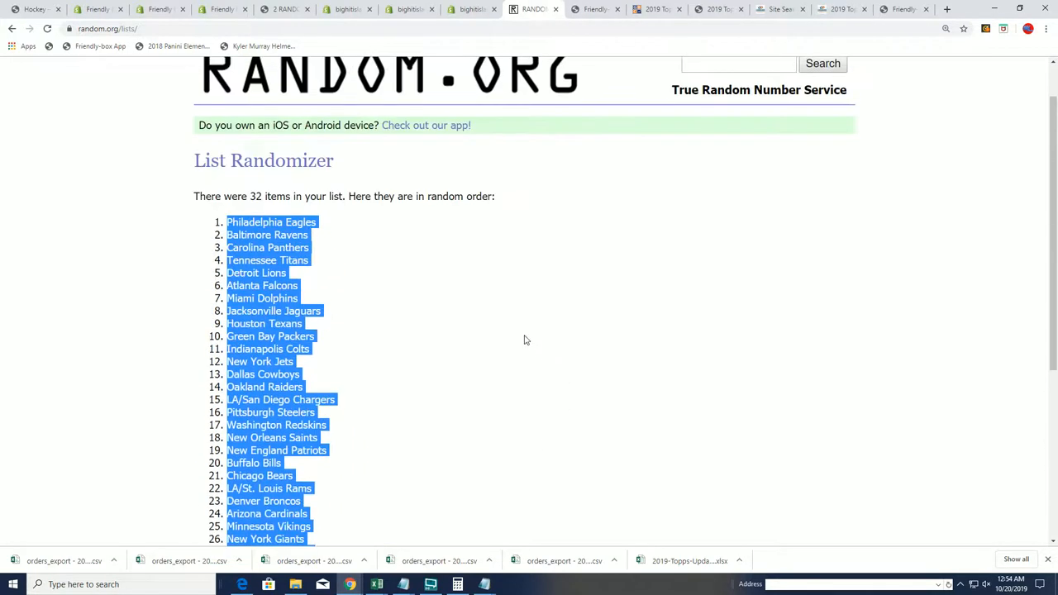
left_click(524, 340)
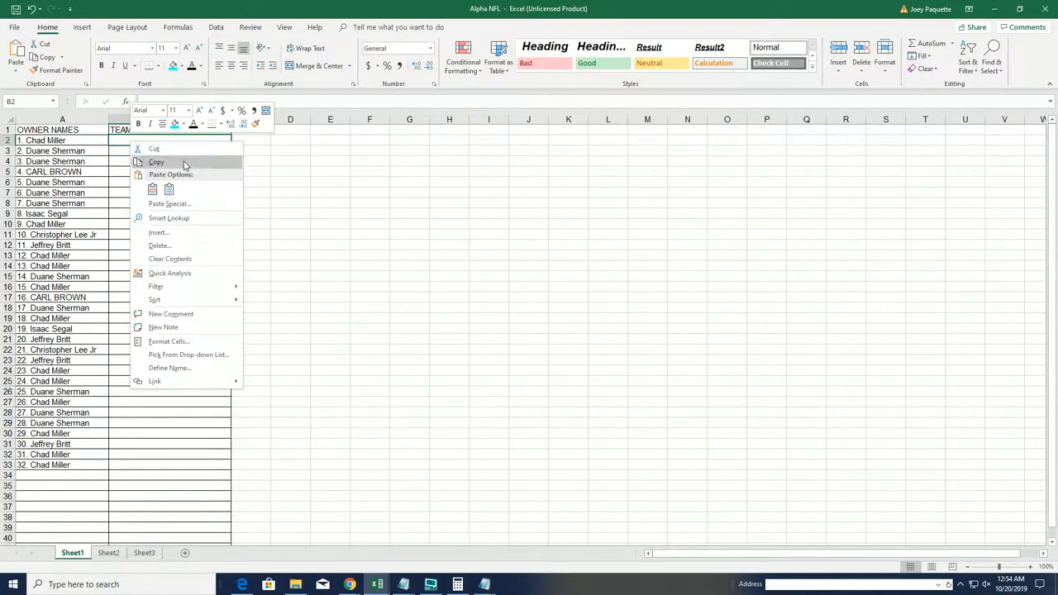
left_click(152, 190)
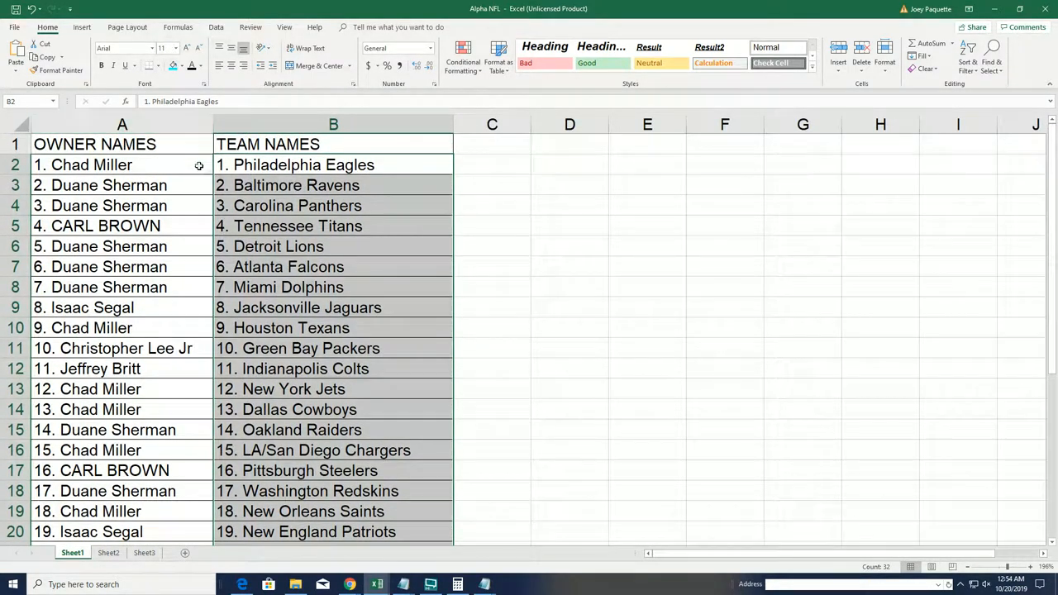
mouse_move(206, 438)
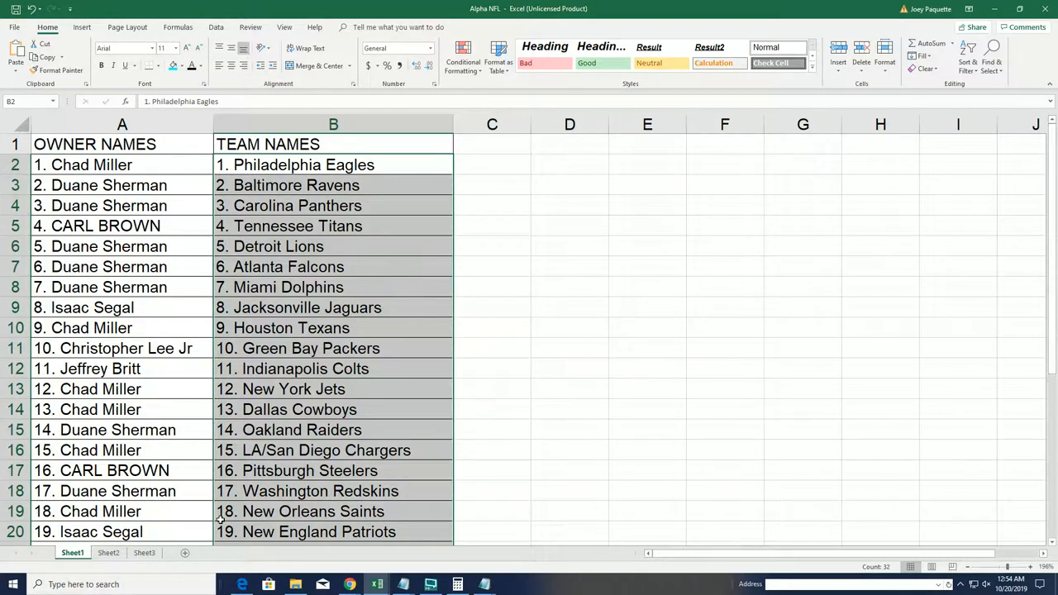
scroll("down", 3)
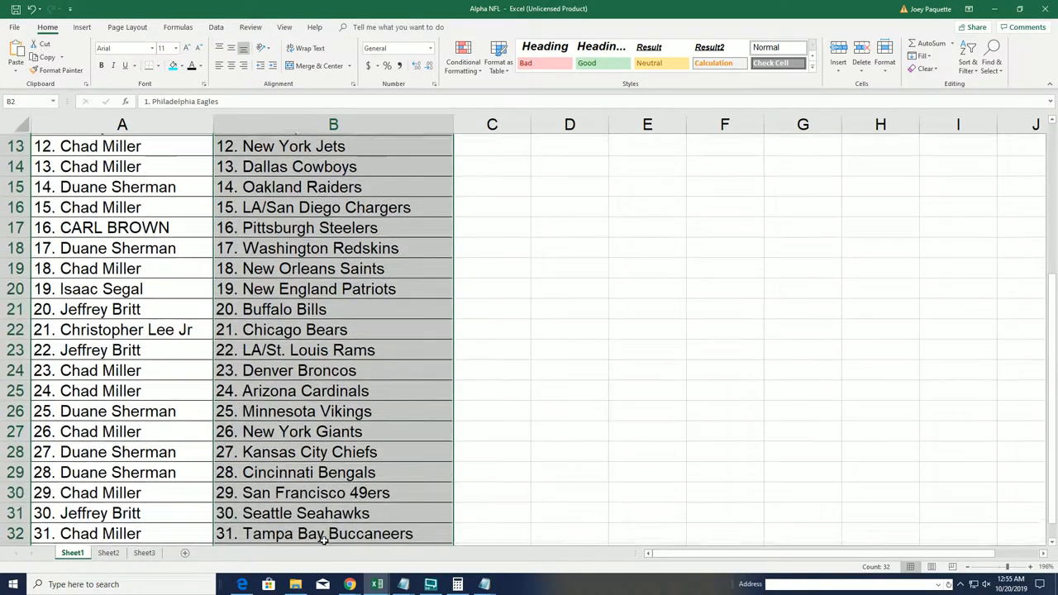
scroll("down", 3)
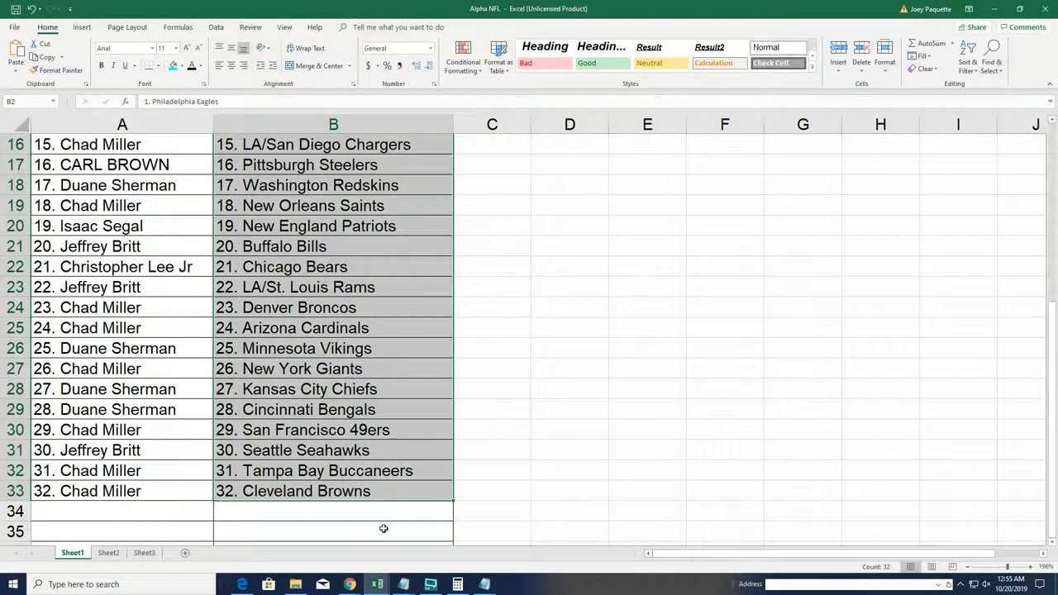
mouse_move(400, 518)
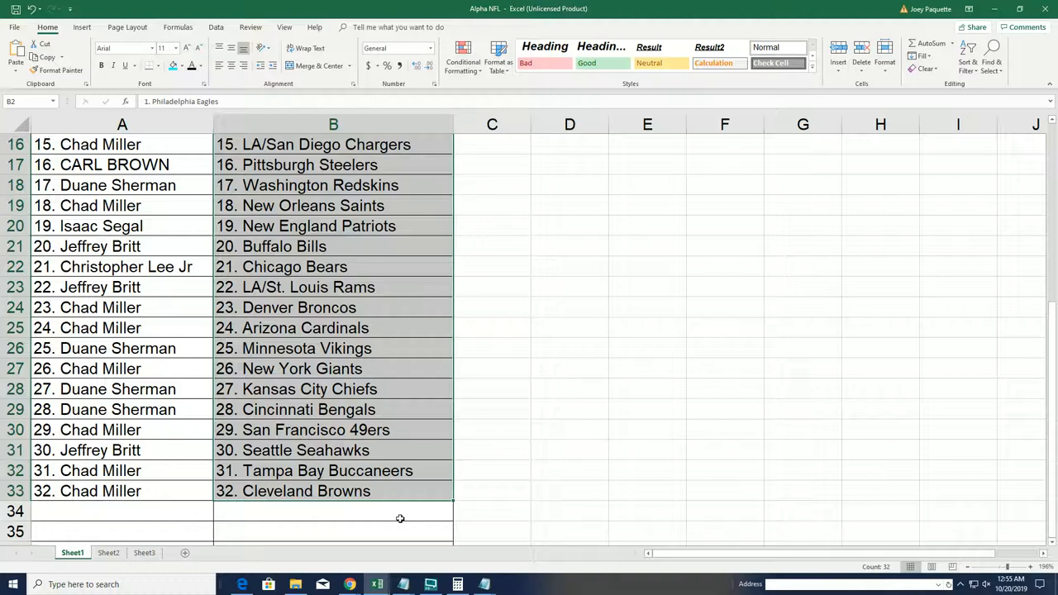
scroll("up", 3)
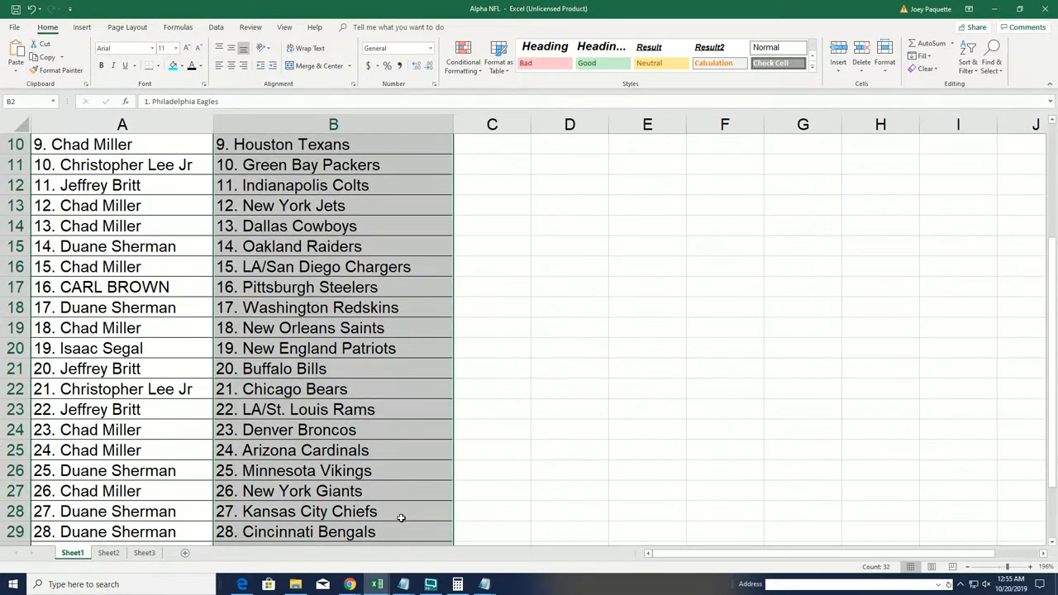
scroll("up", 3)
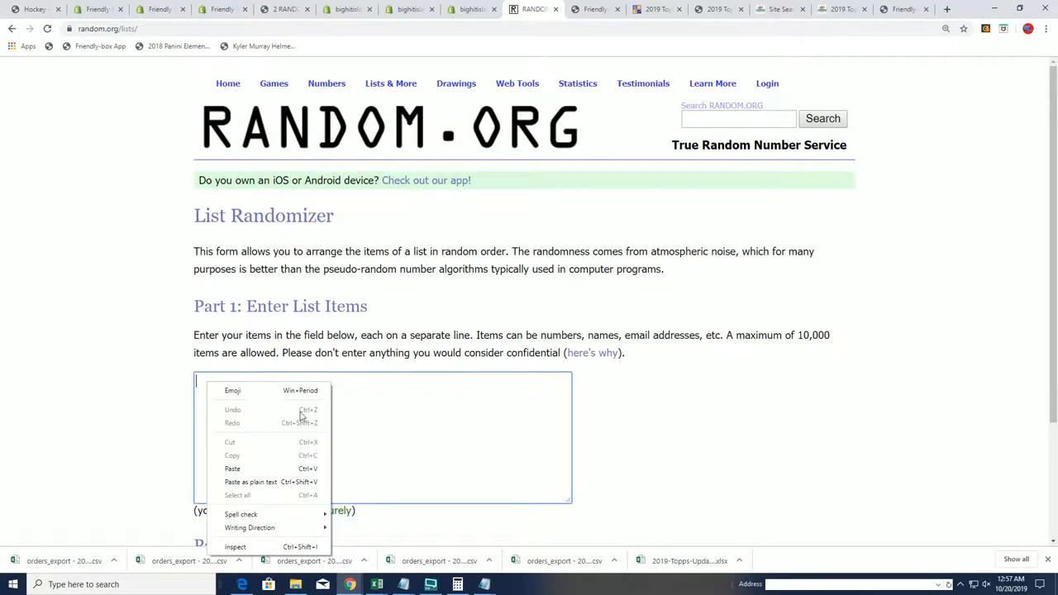
- Paste the 32 owner names into the item box and randomize them
left_click(232, 469)
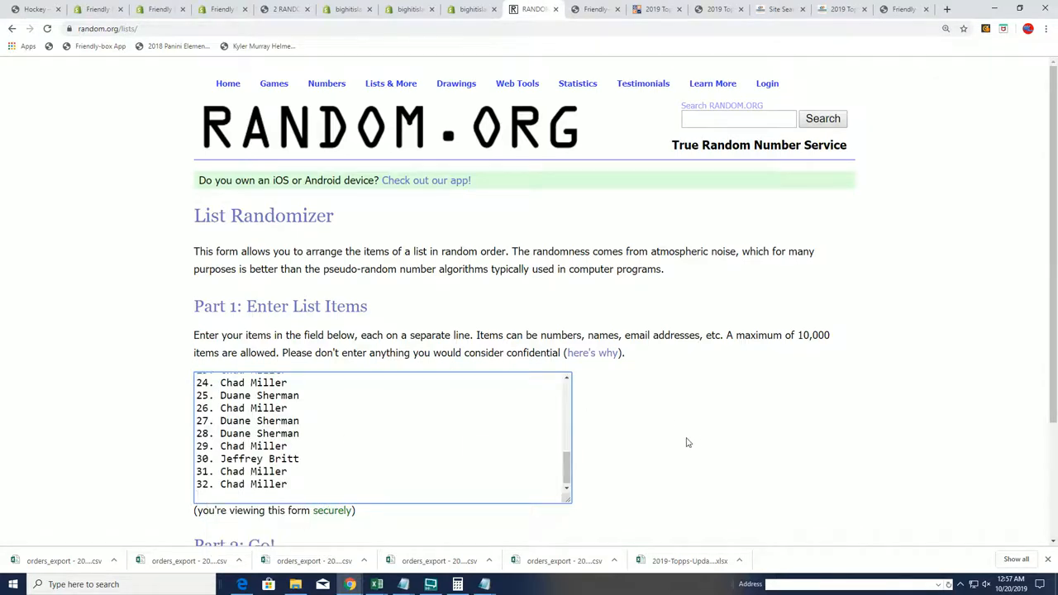
scroll("down", 3)
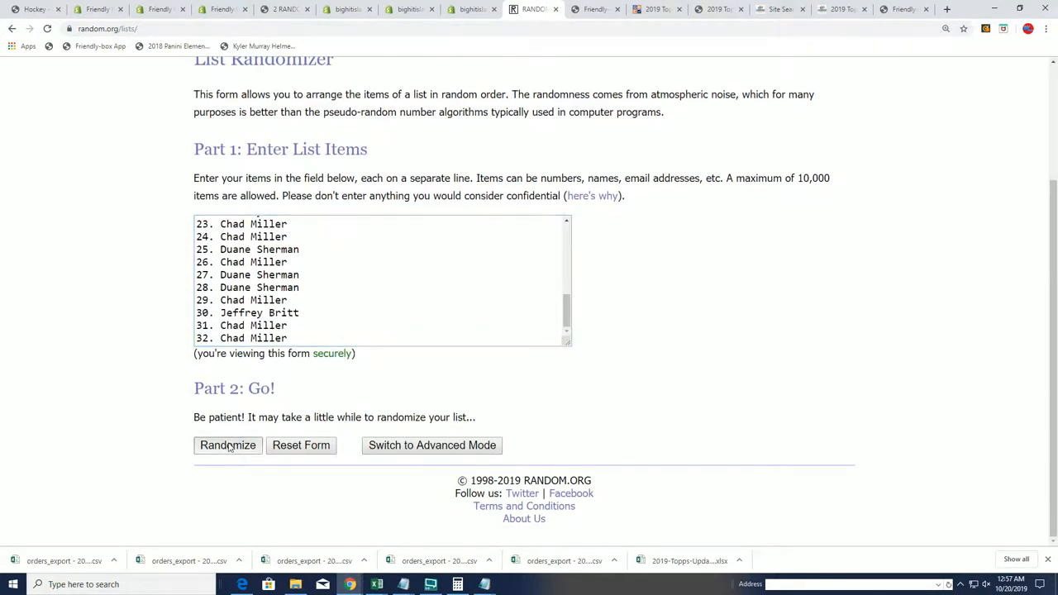
left_click(228, 445)
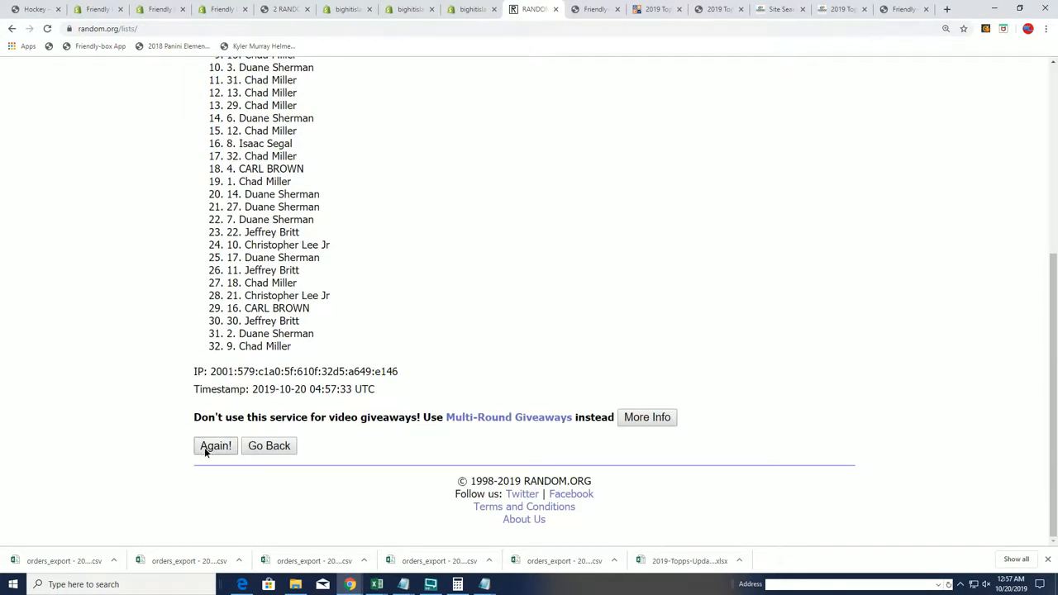
left_click(215, 446)
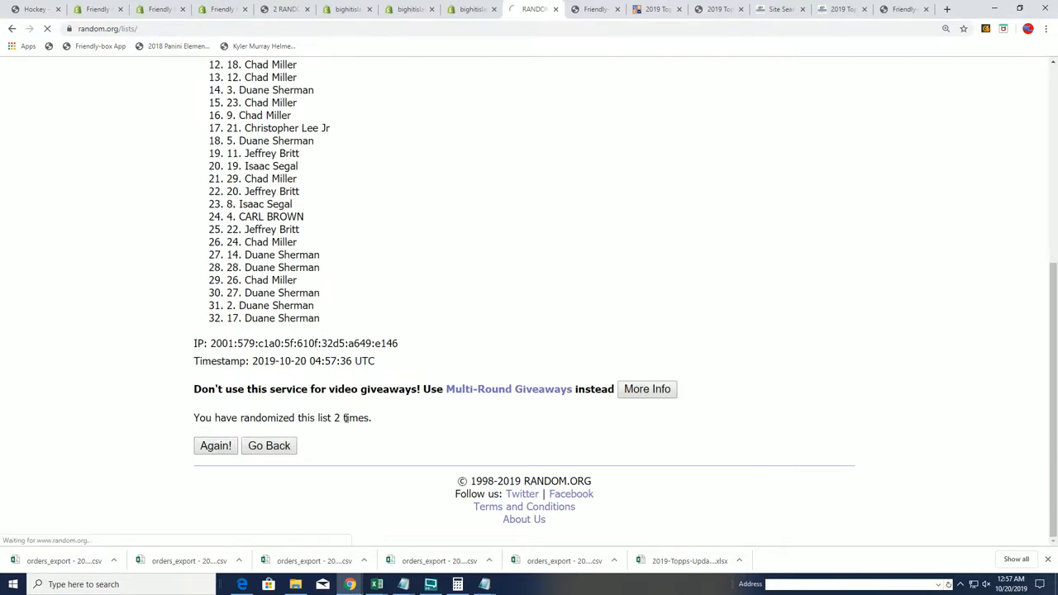
left_click(215, 445)
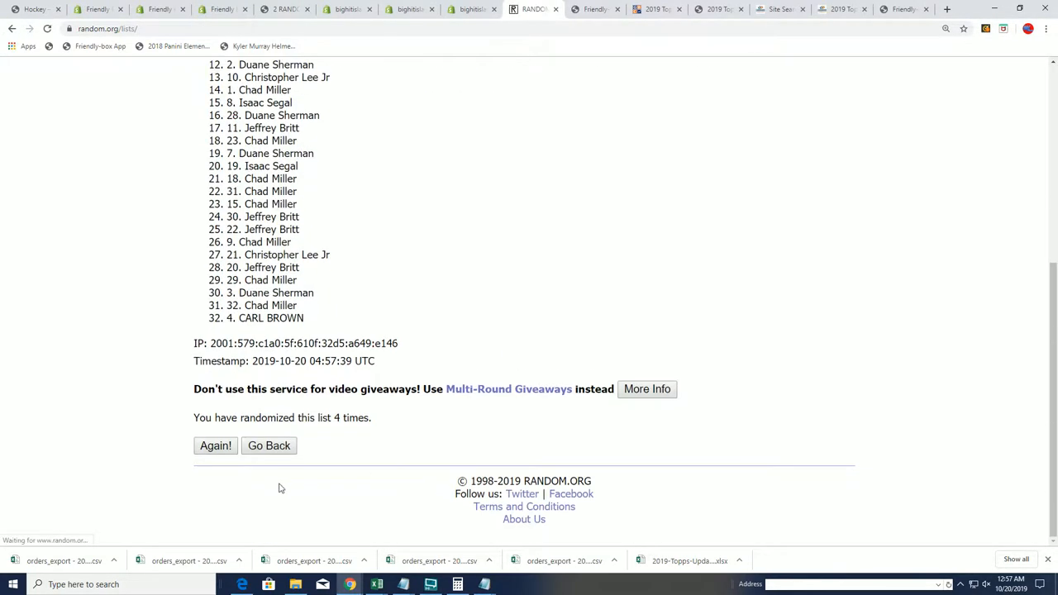
left_click(215, 445)
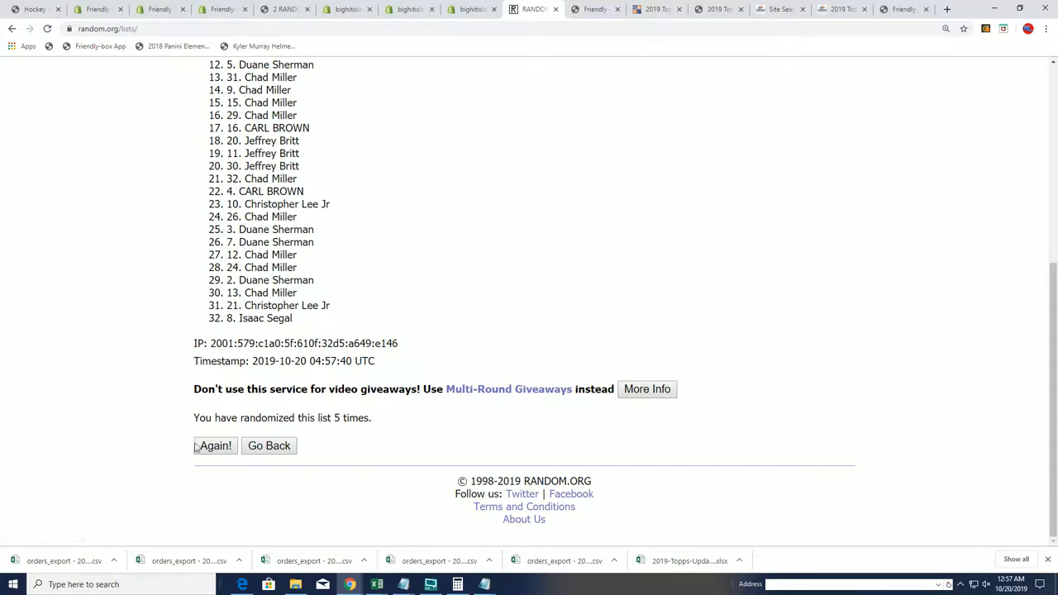
left_click(214, 445)
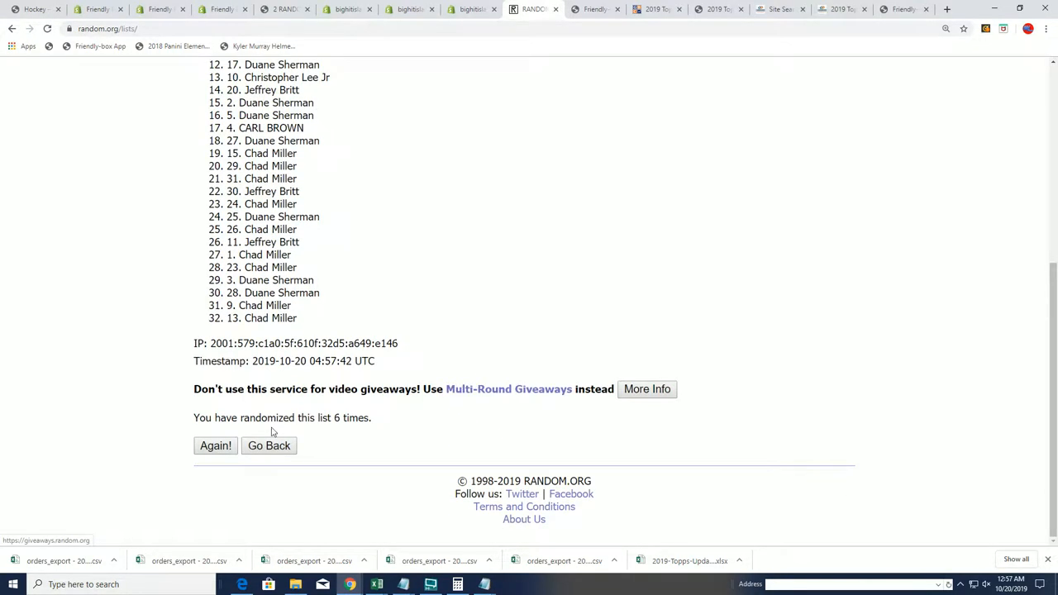
left_click(215, 446)
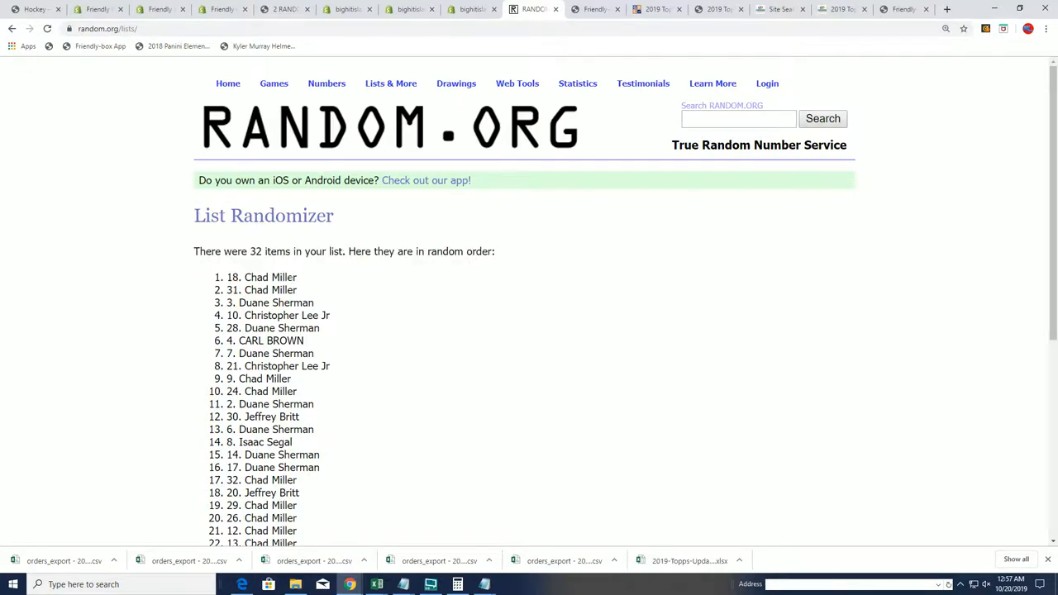
double_click(271, 277)
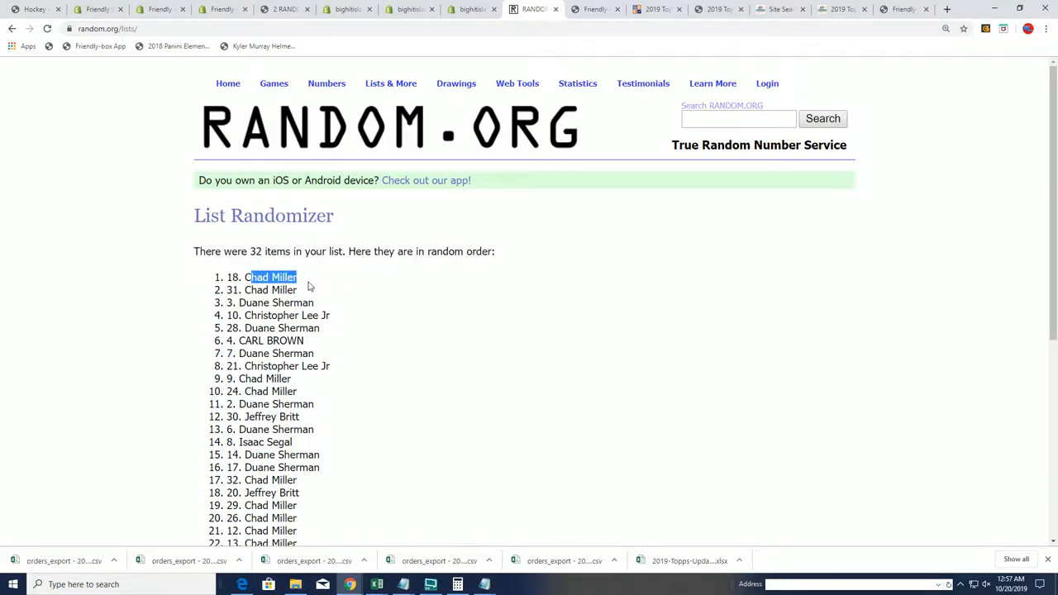
right_click(272, 277)
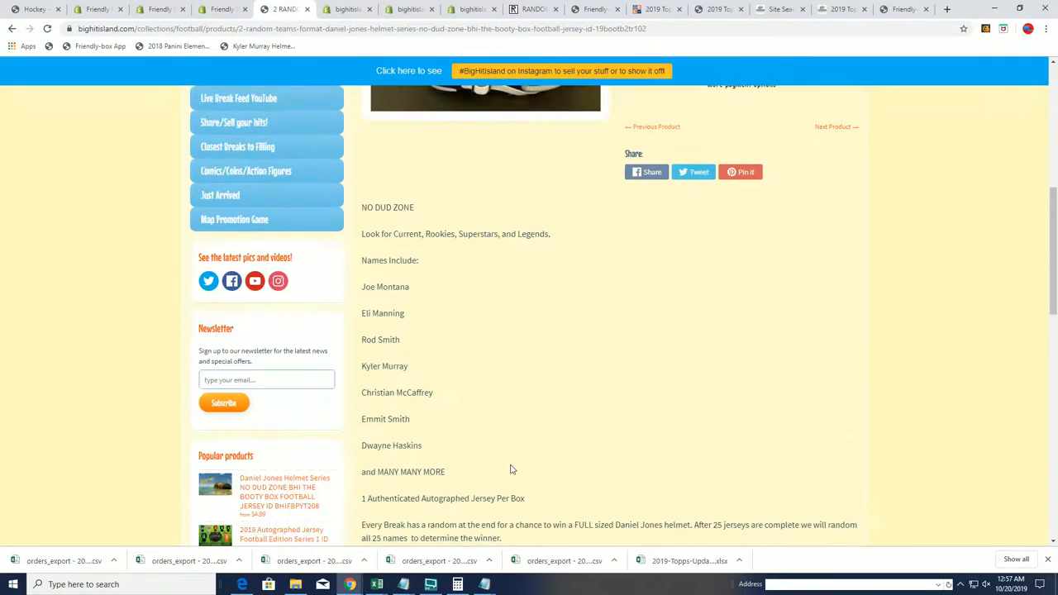
- Scroll the helmet series product page, then open the Map Promotion Game page
scroll("down", 3)
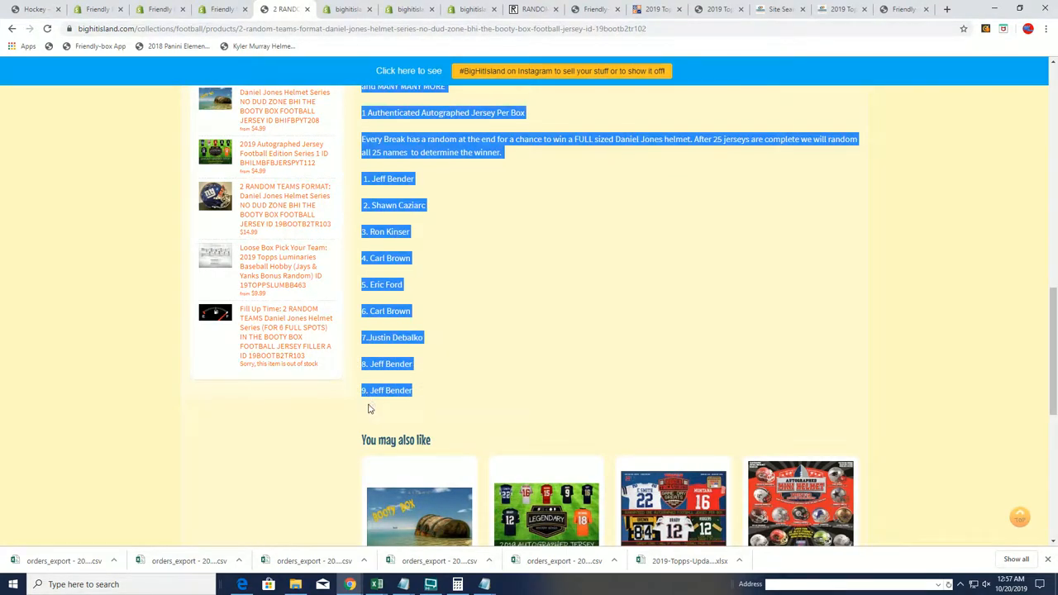
scroll("up", 3)
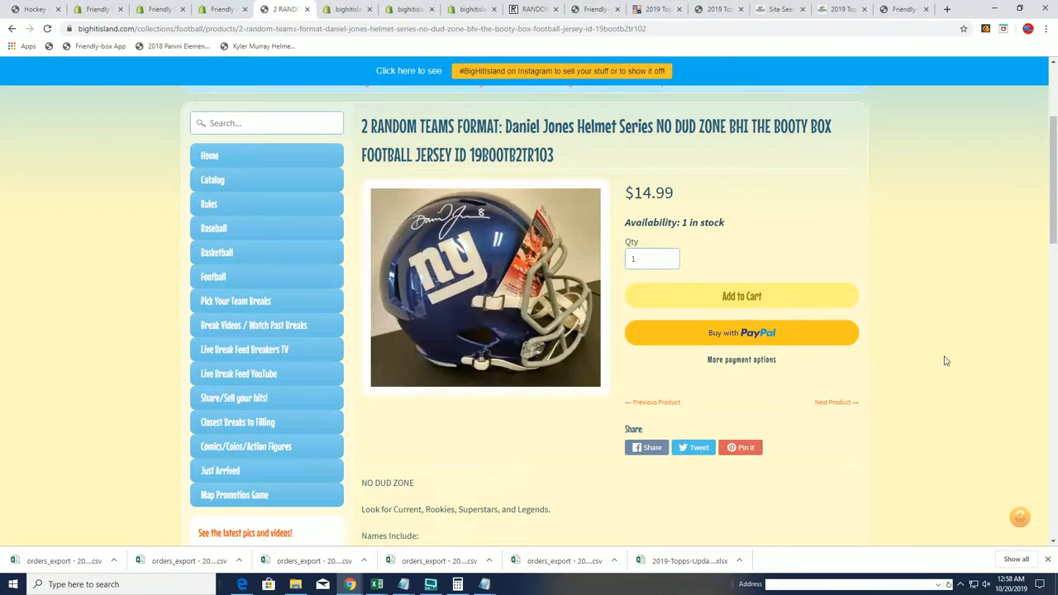
mouse_move(670, 211)
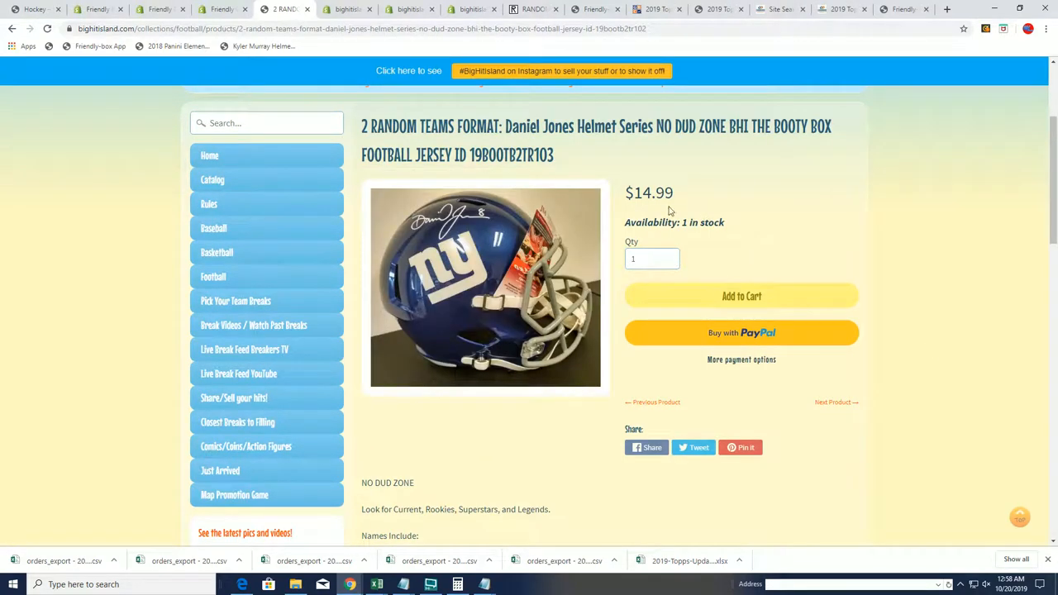
scroll("up", 3)
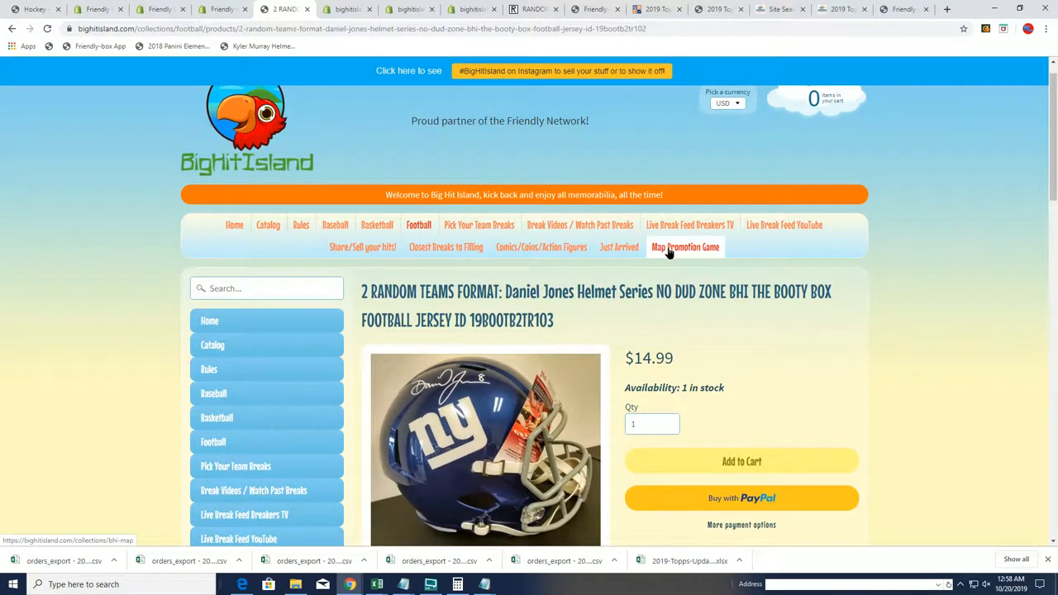
left_click(685, 247)
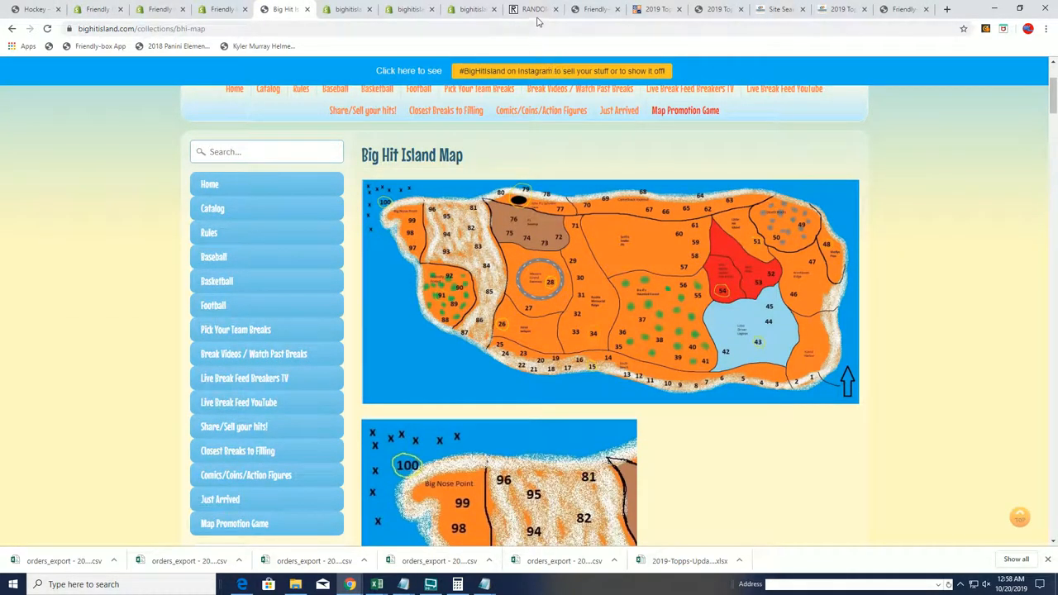
left_click(534, 10)
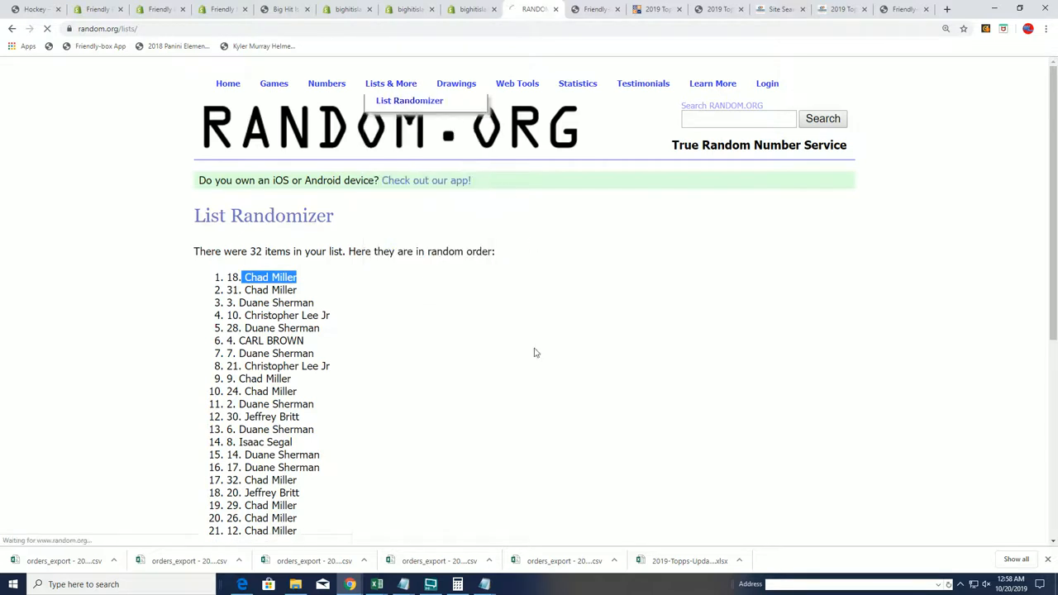
right_click(381, 281)
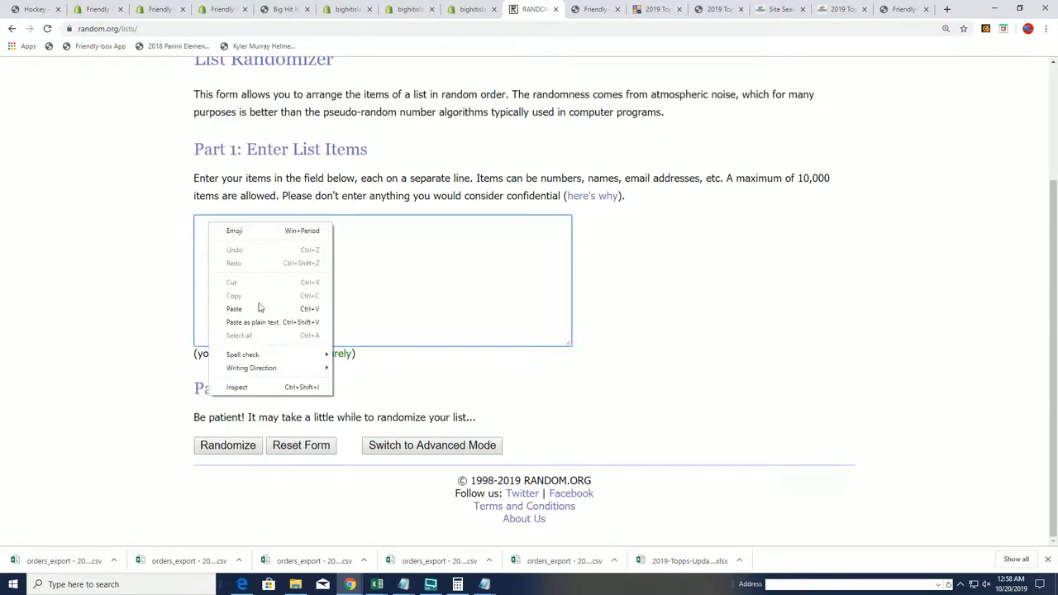
left_click(234, 308)
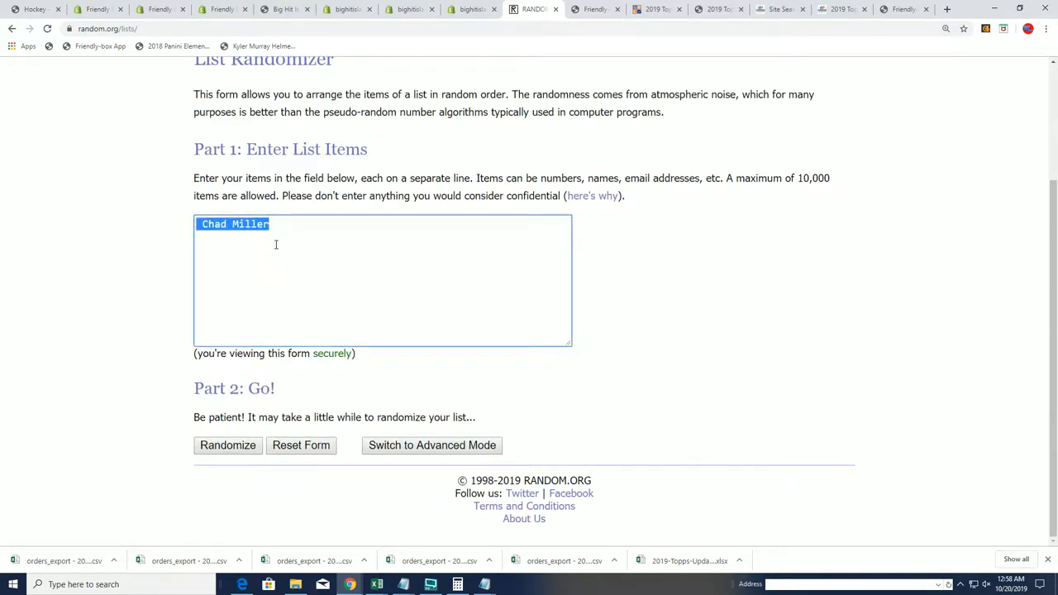
key("Delete")
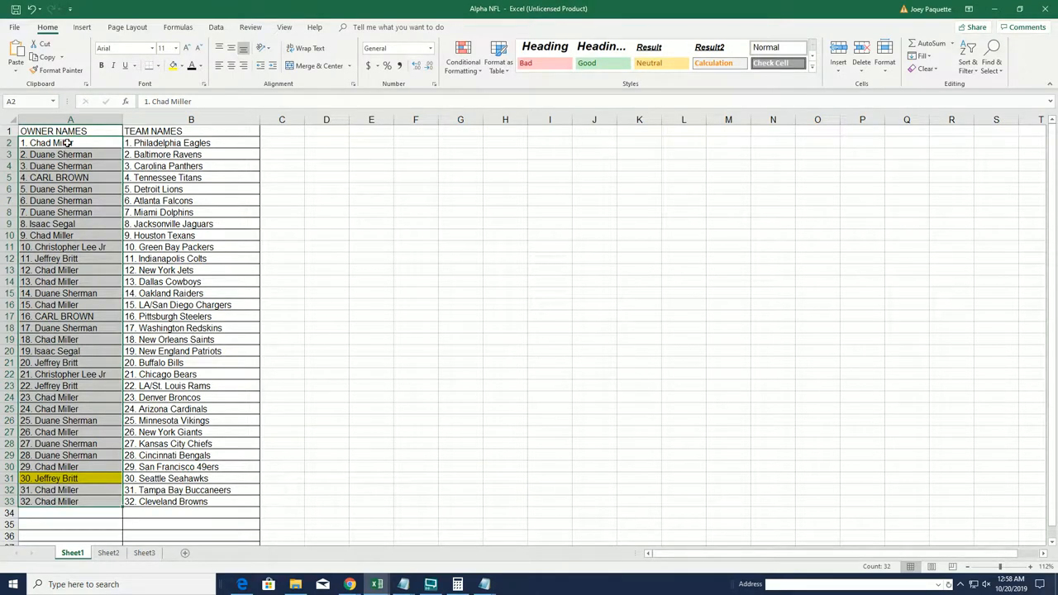
- Select owner names A2:A33 in Excel and bring up paste options in the list box
left_click_drag(70, 142, 70, 467)
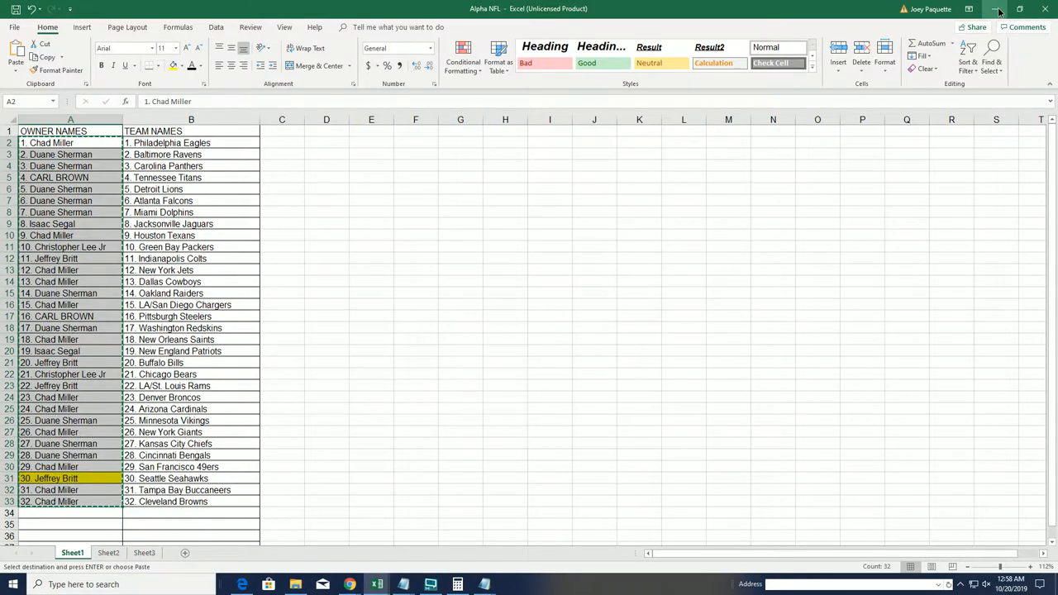
right_click(380, 281)
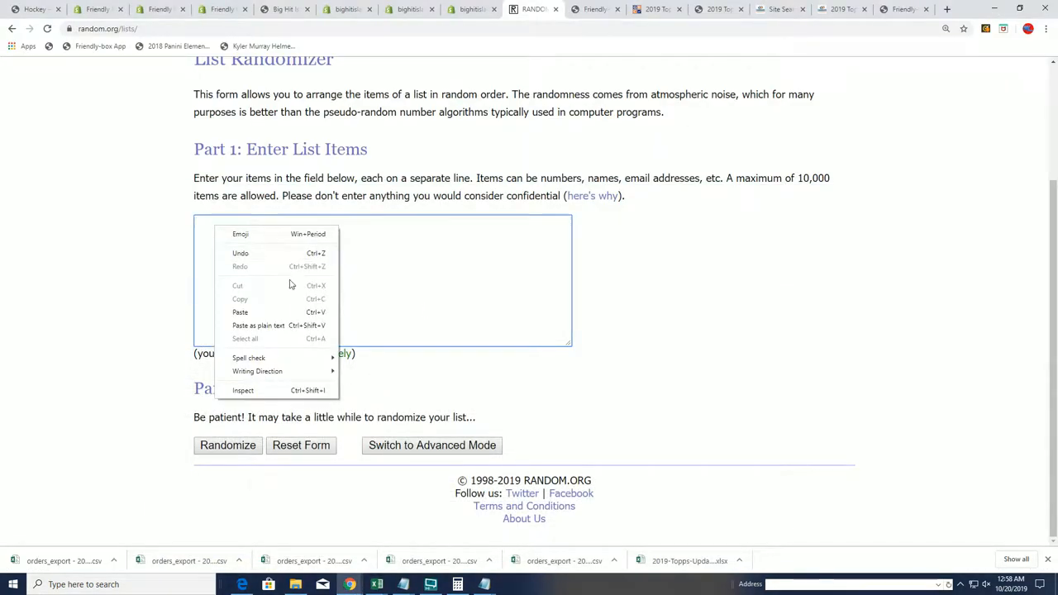
left_click(239, 311)
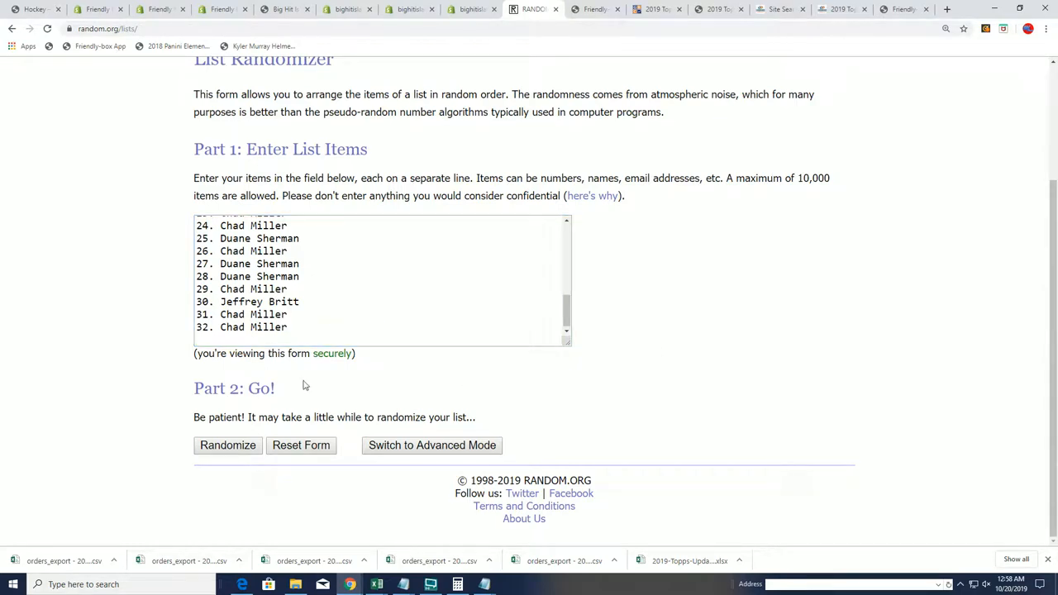
left_click(228, 445)
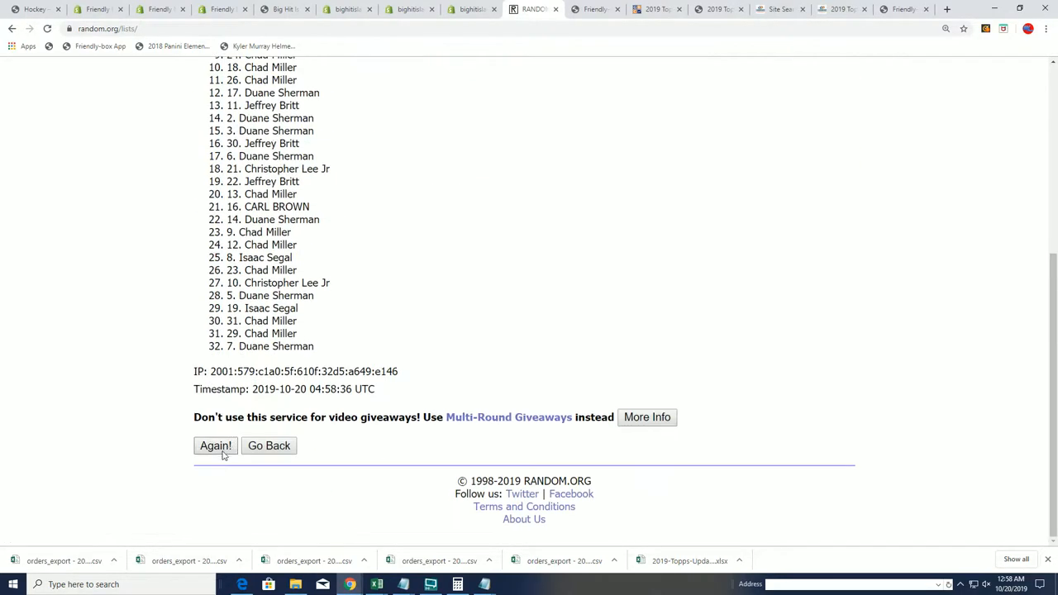
left_click(215, 445)
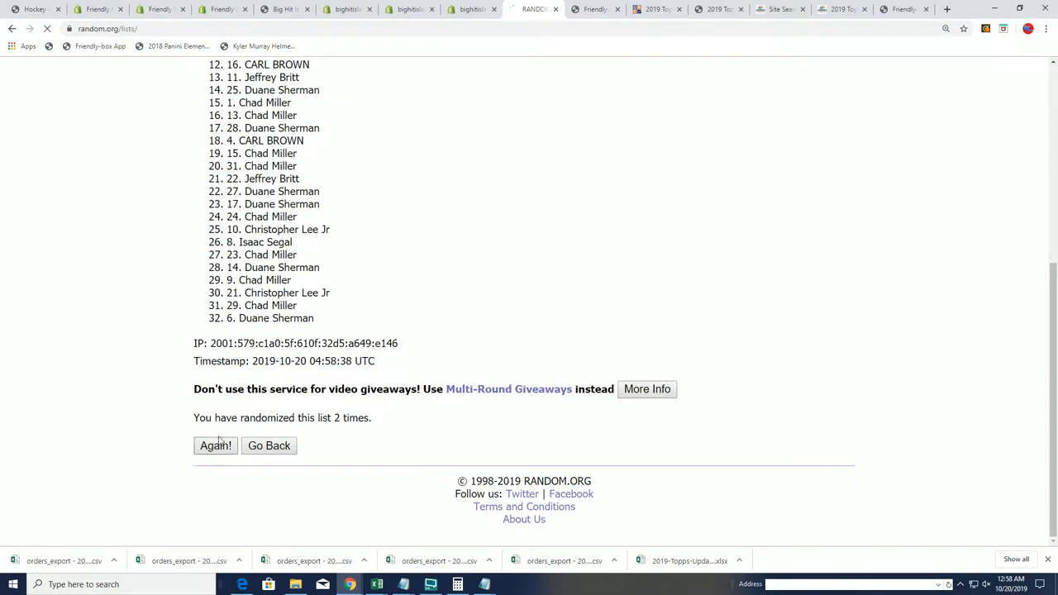
left_click(215, 446)
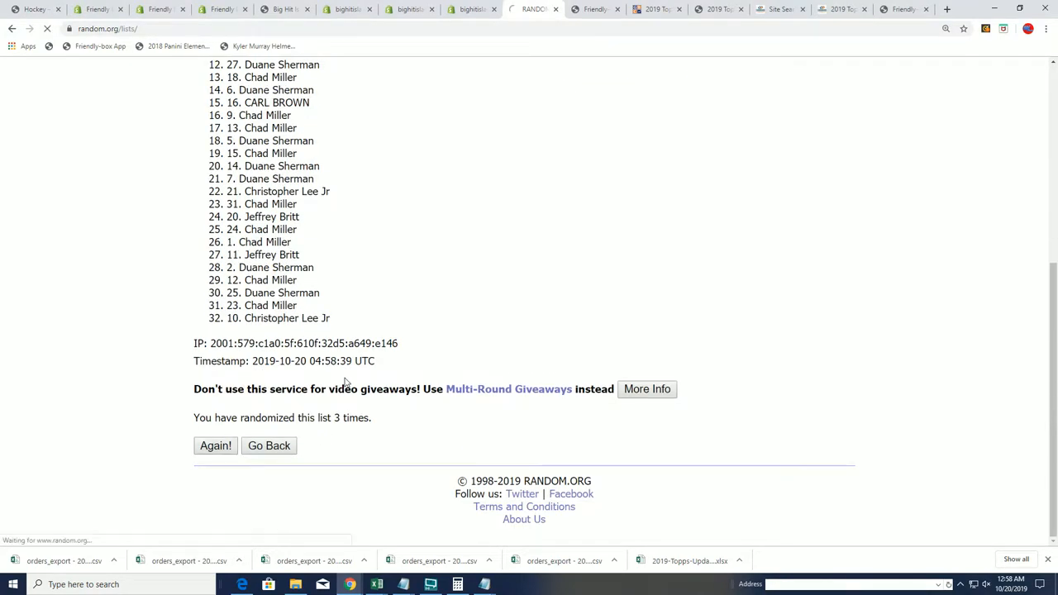
left_click(215, 445)
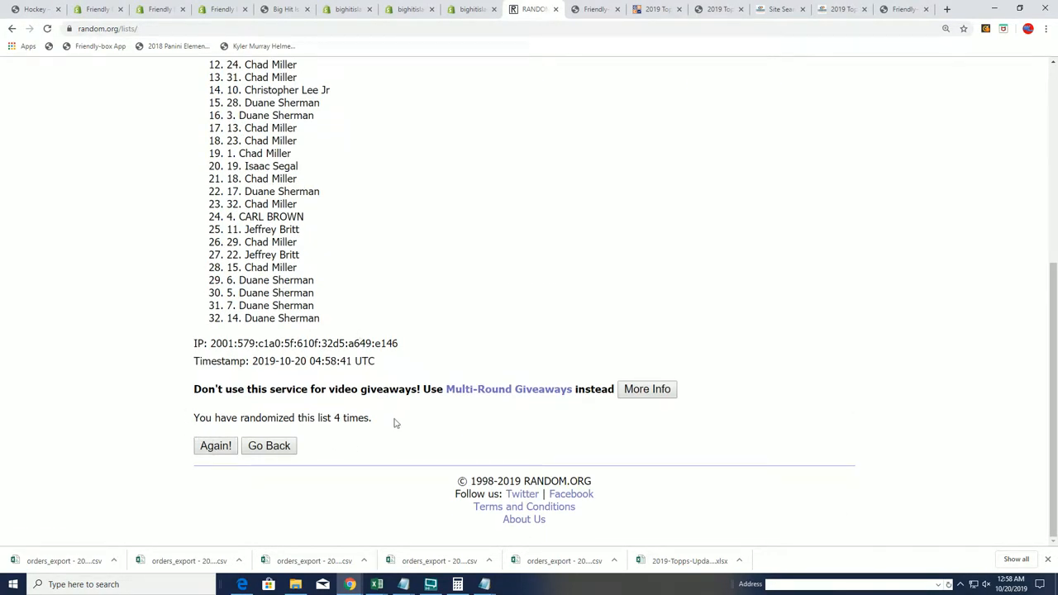
left_click(215, 446)
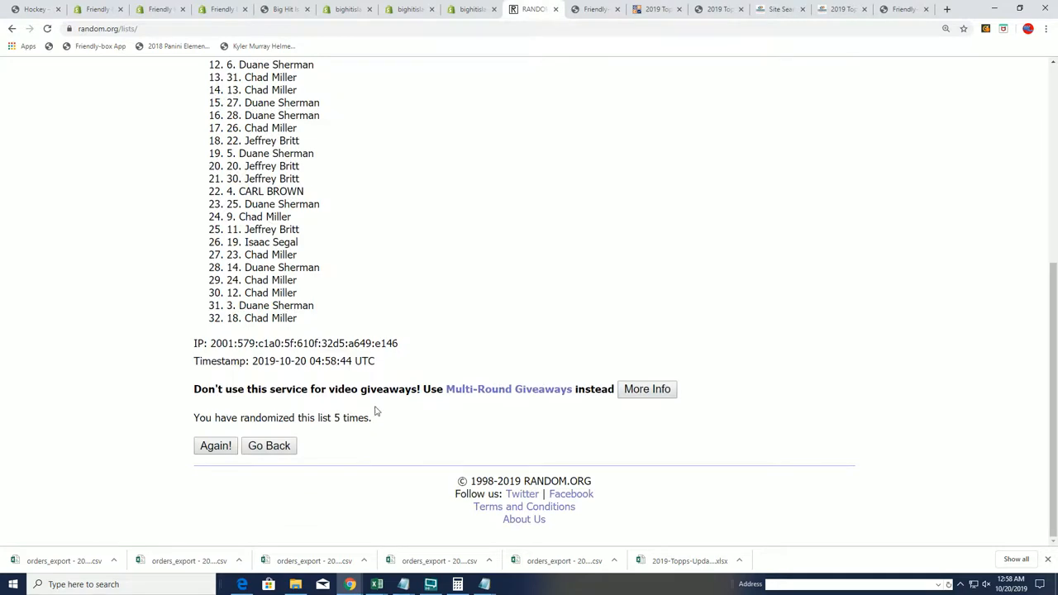
left_click(215, 446)
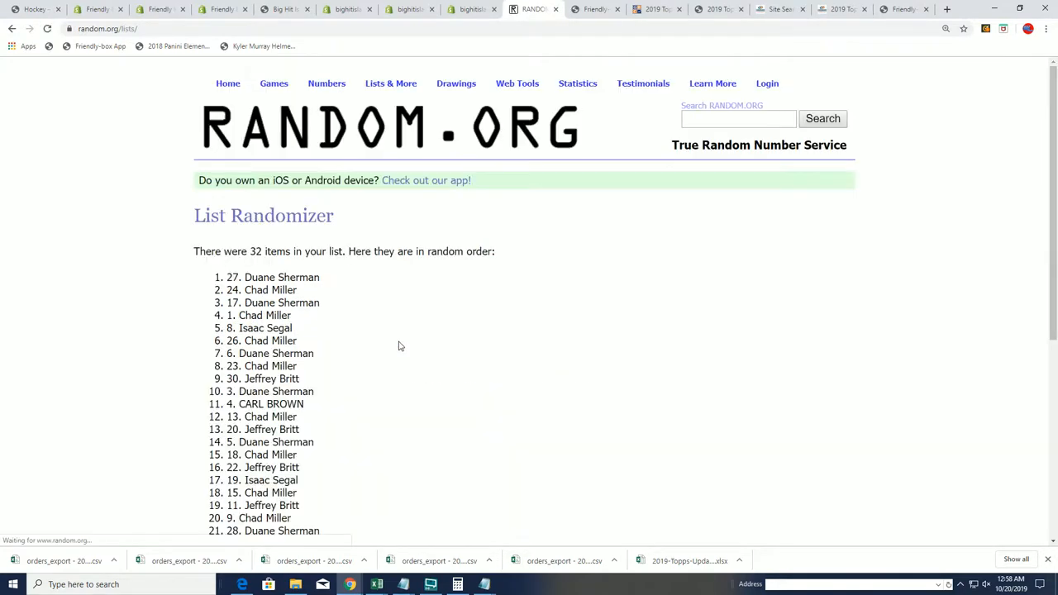
scroll("down", 3)
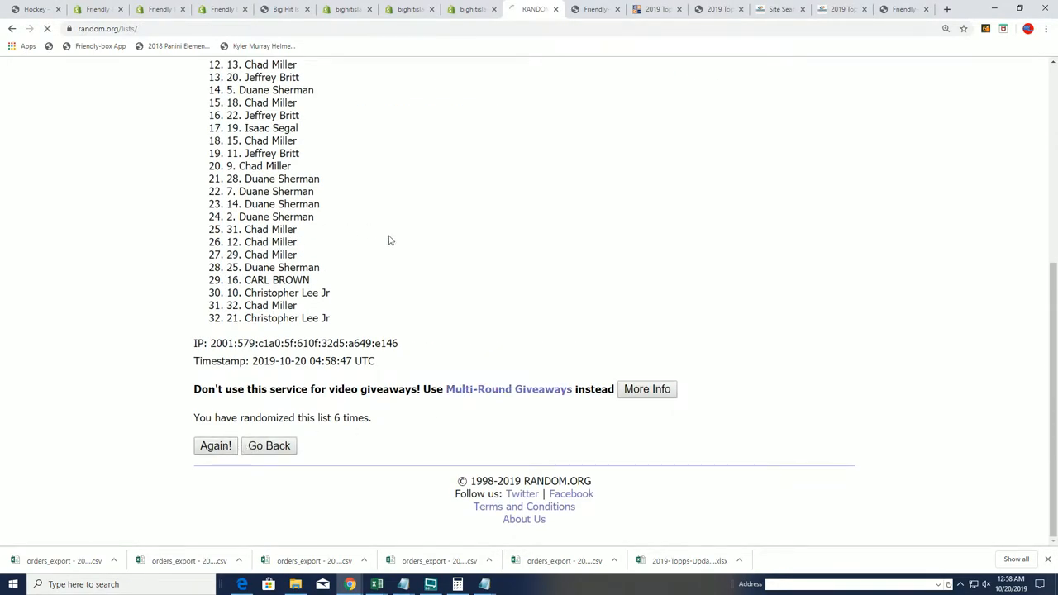
left_click(215, 446)
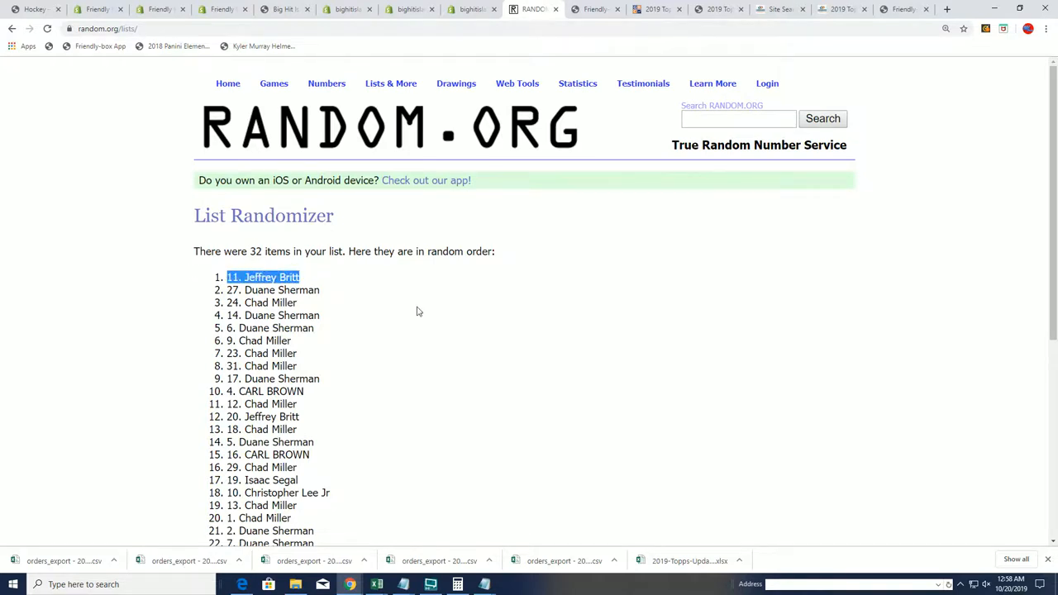
mouse_move(329, 277)
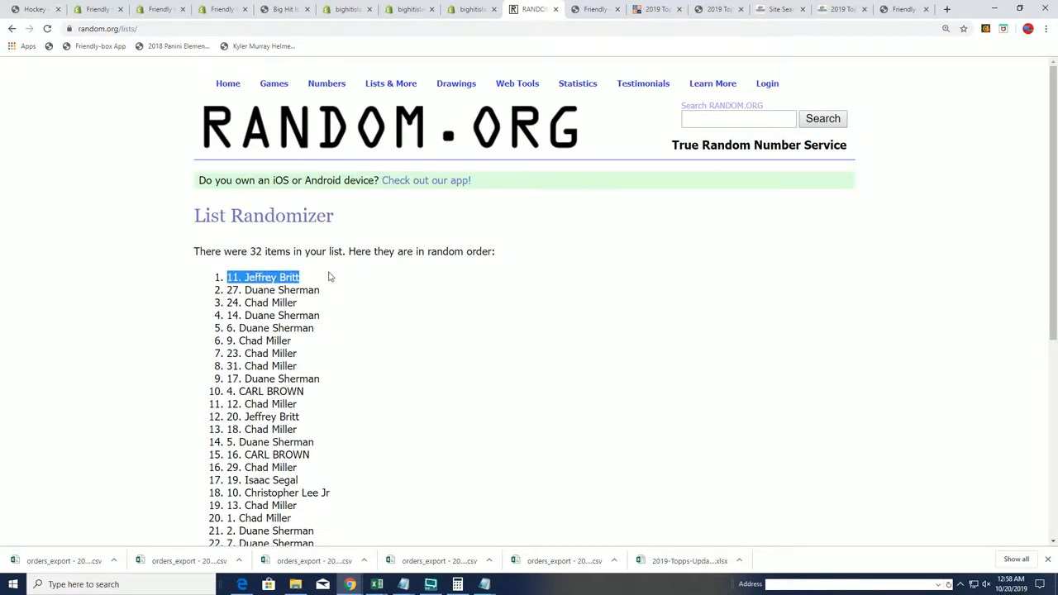
left_click(328, 276)
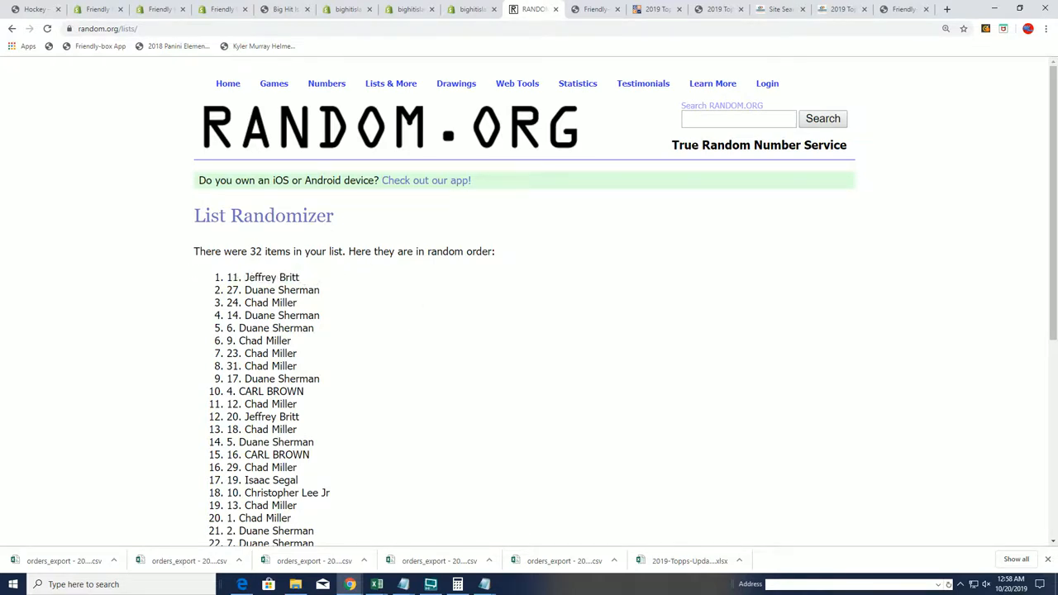
double_click(271, 277)
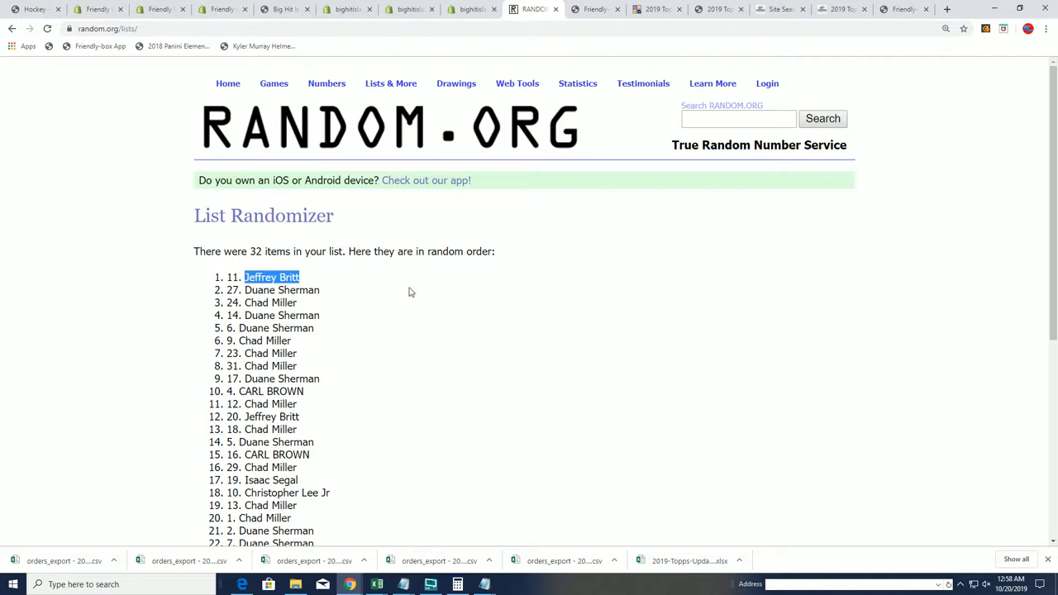
mouse_move(228, 83)
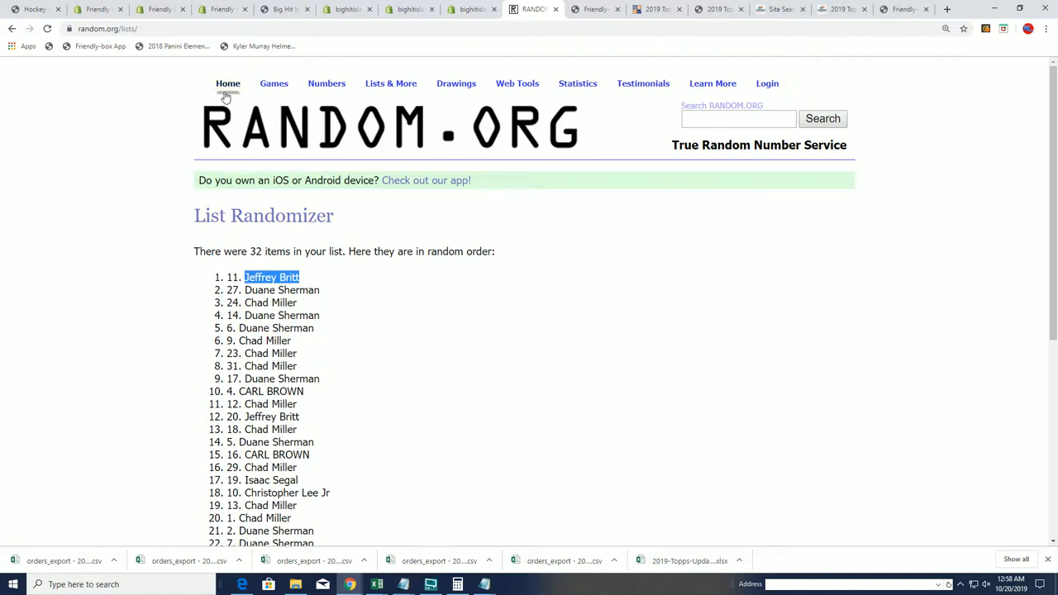
mouse_move(571, 141)
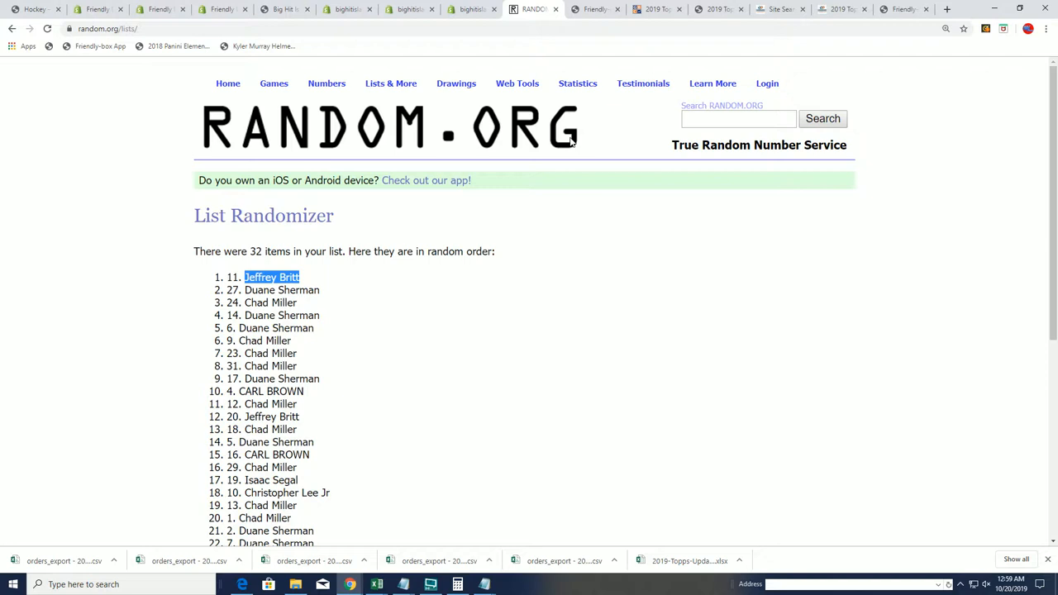
mouse_move(568, 142)
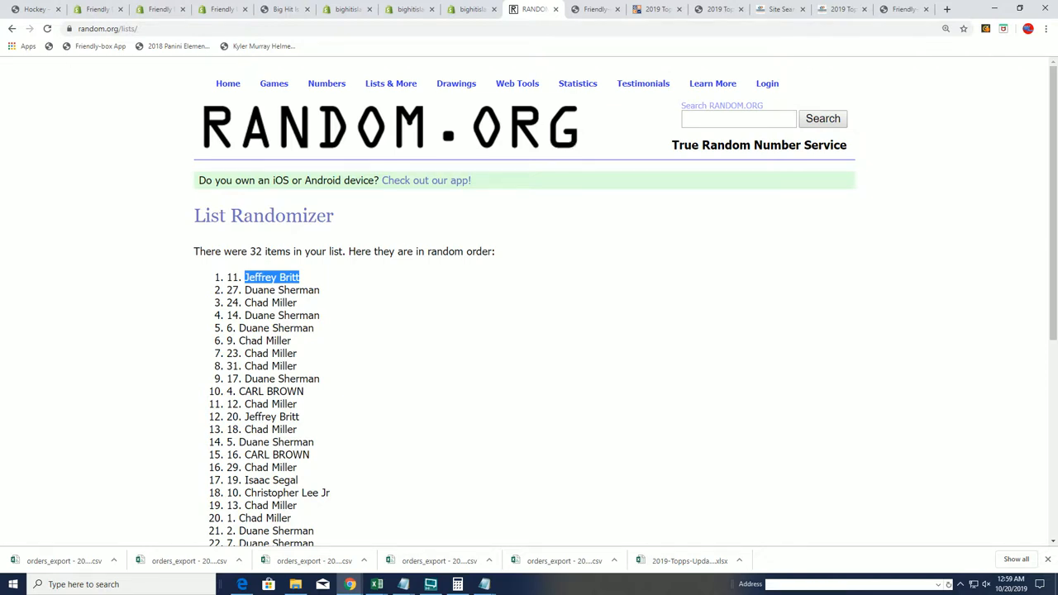
mouse_move(156, 76)
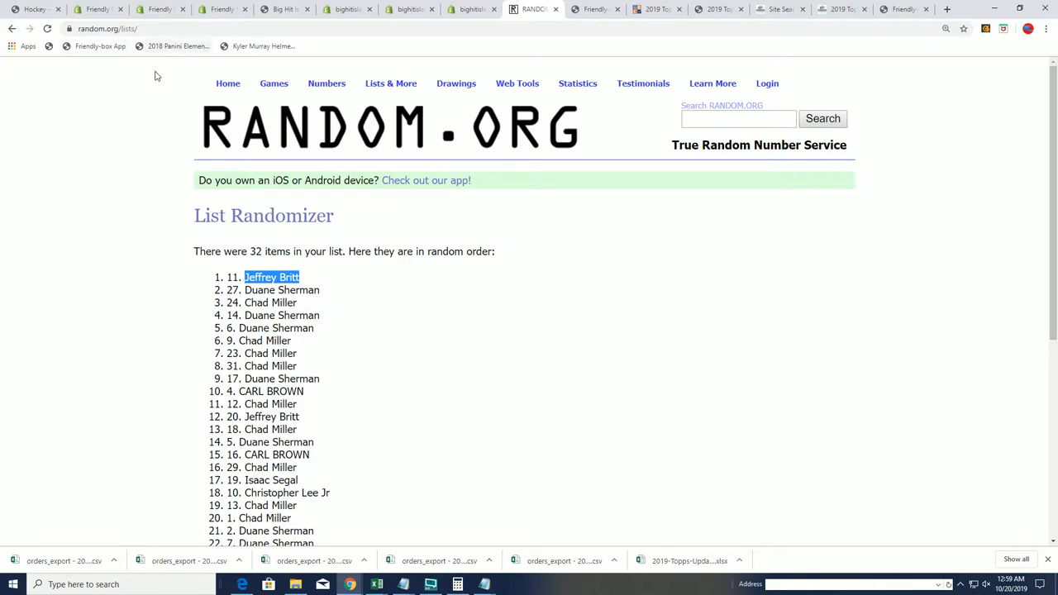
mouse_move(275, 24)
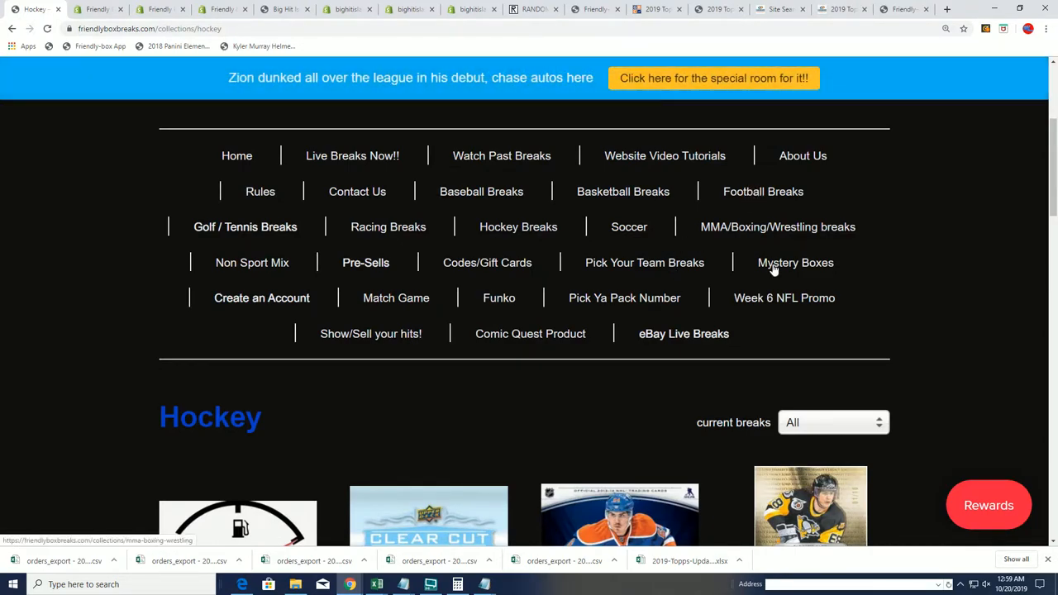
- Open the Week 6 NFL Promo page and scroll through the teams' autograph owners
left_click(784, 298)
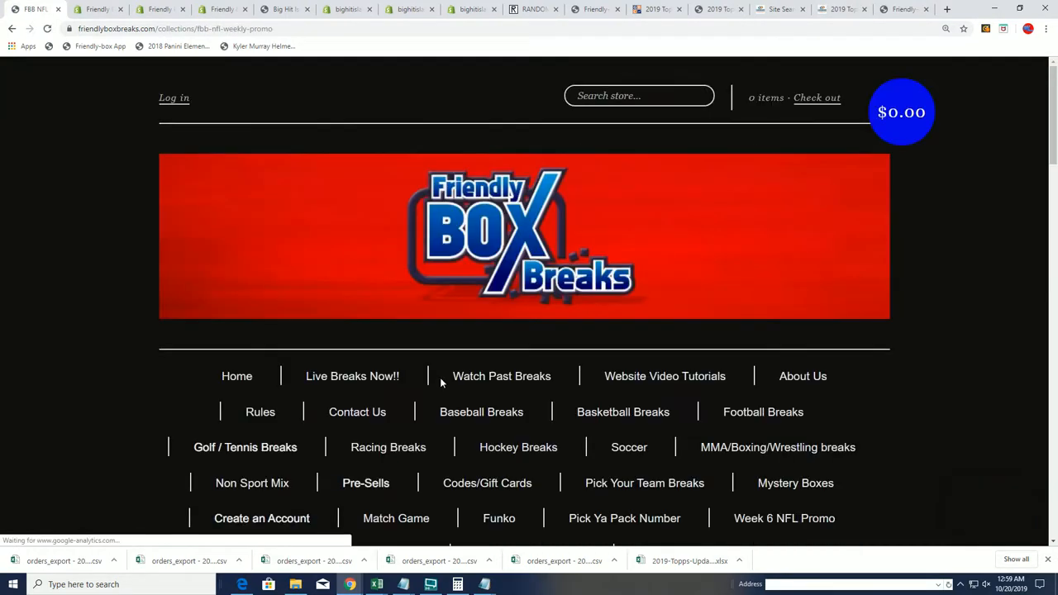
scroll("down", 3)
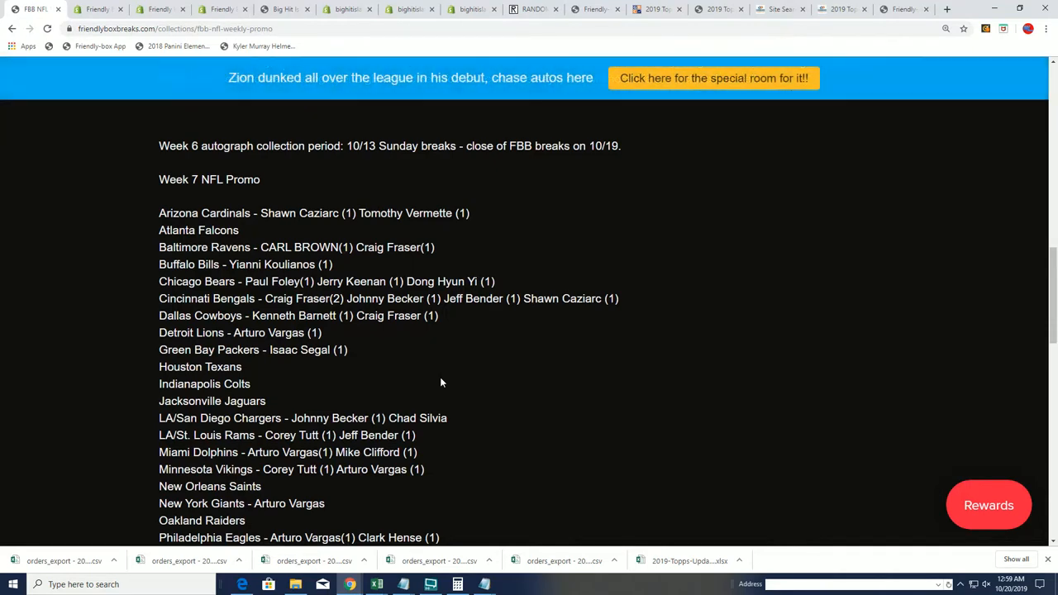
scroll("down", 3)
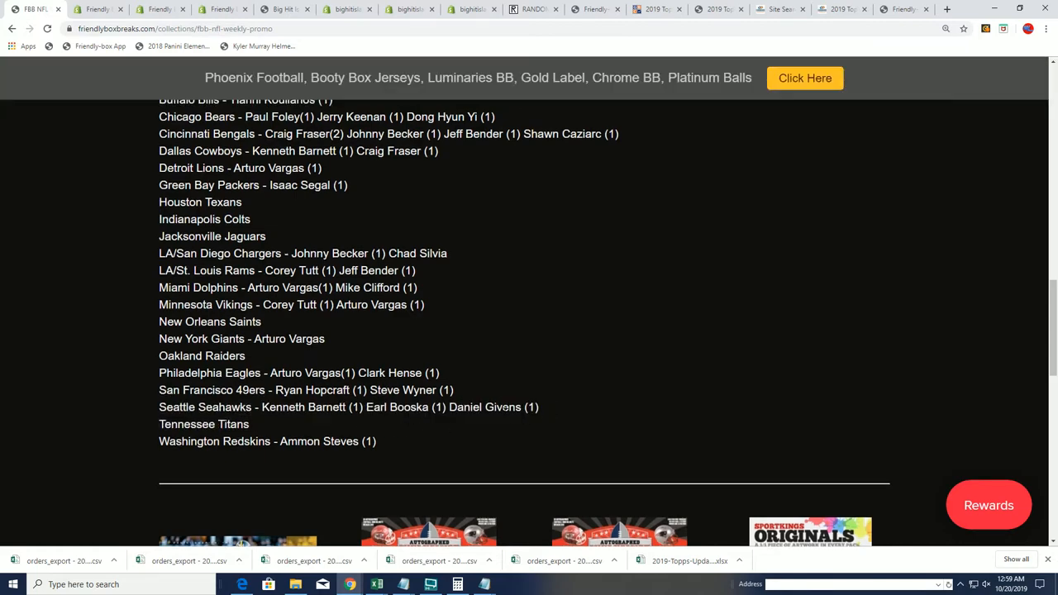
scroll("up", 3)
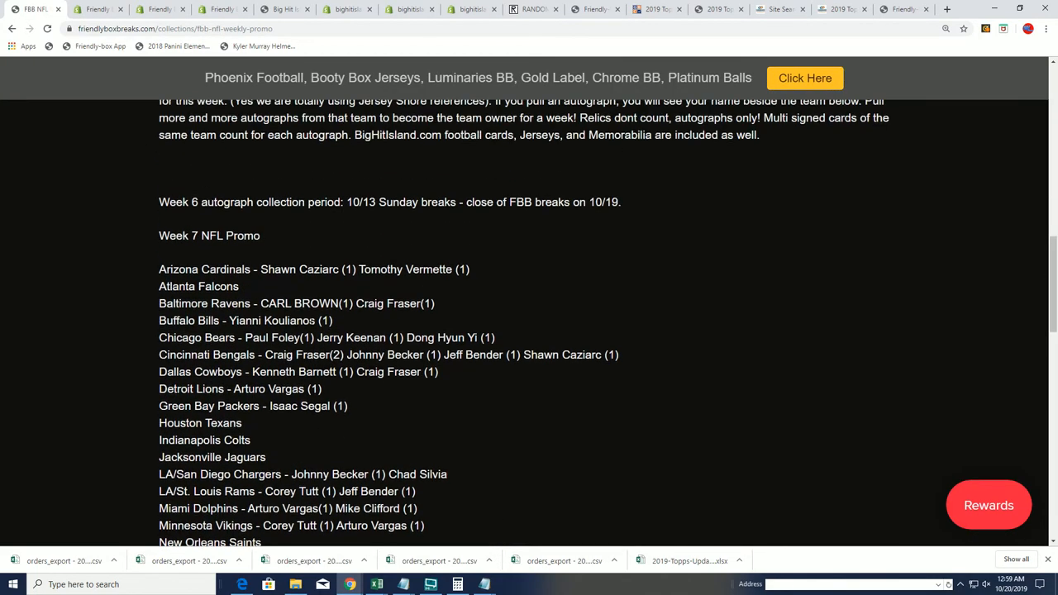